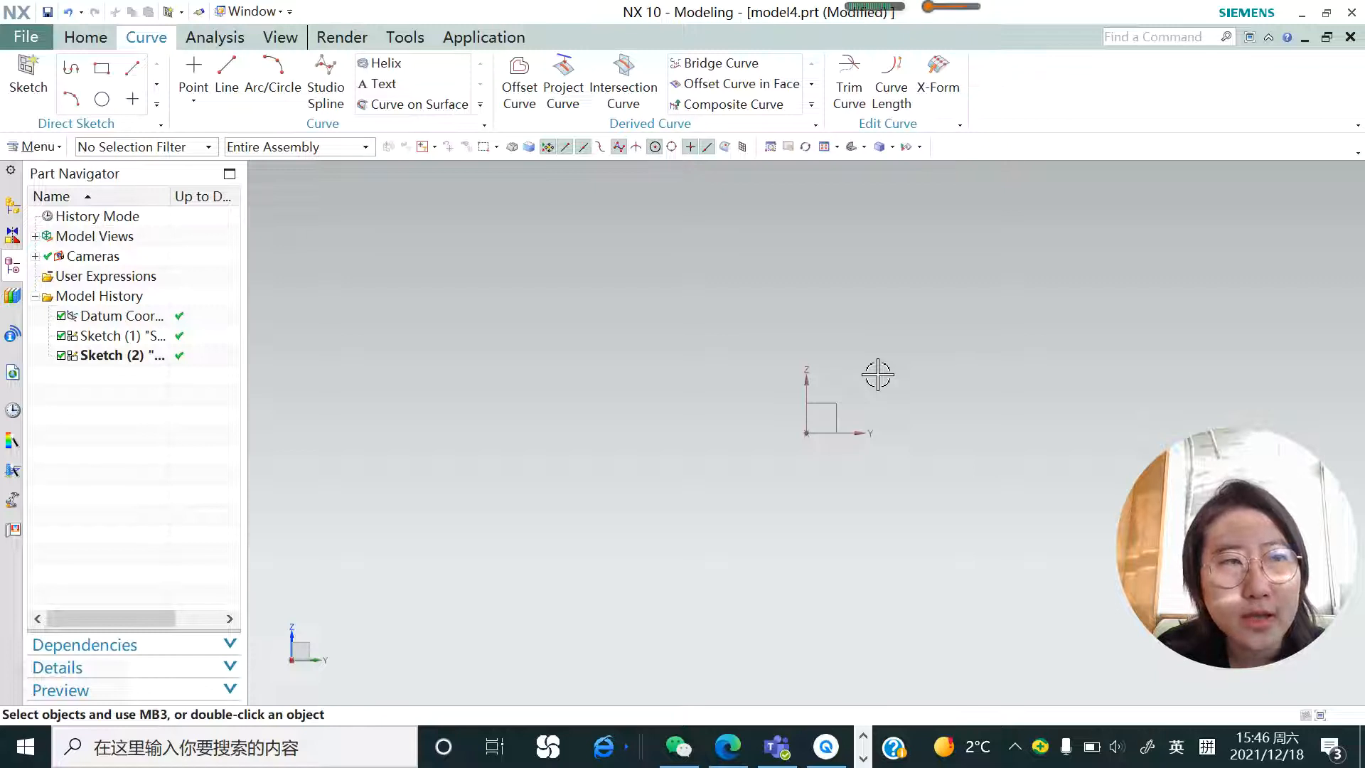
{"action": "mouse_move", "coordinate": [52, 153]}
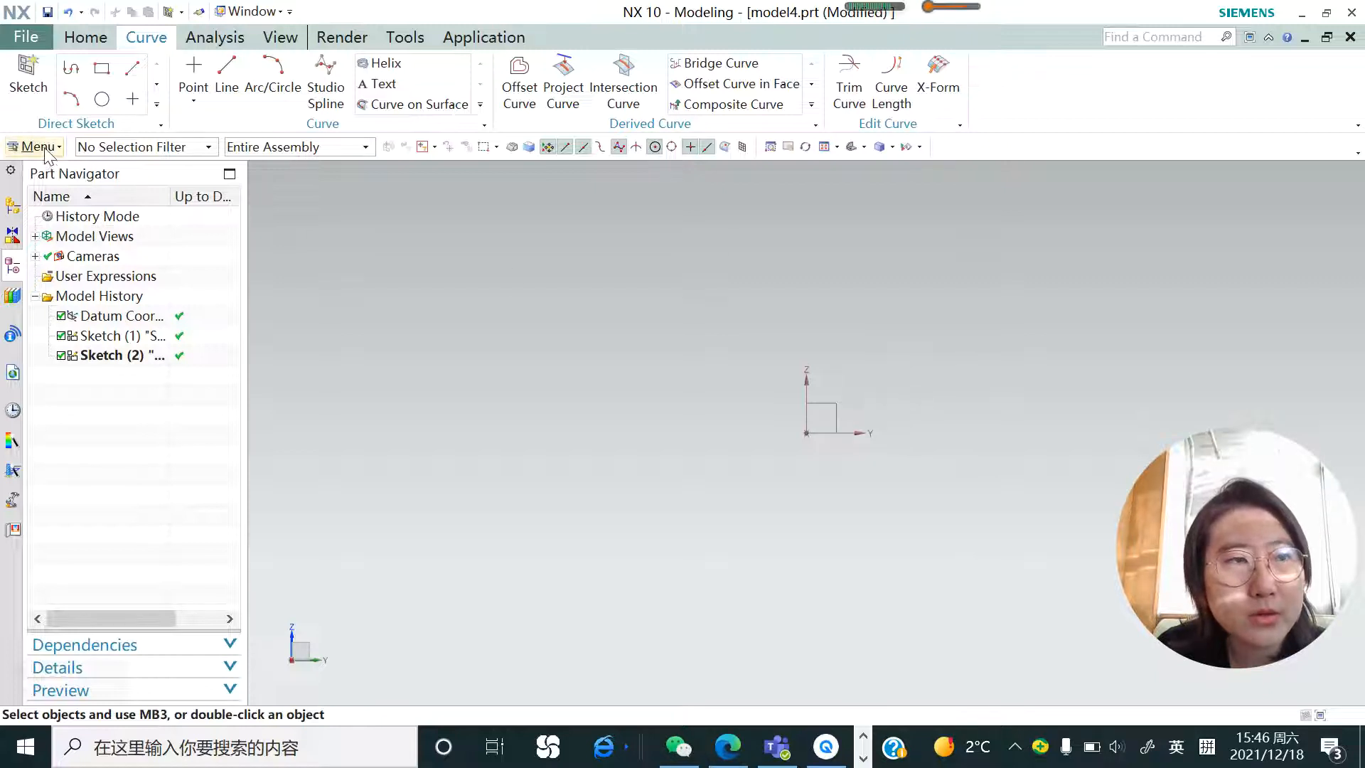
Step: Insert a sphere of diameter 50 mm centred at the origin via Insert > Design Feature > Sphere
{"action": "left_click", "coordinate": [34, 147]}
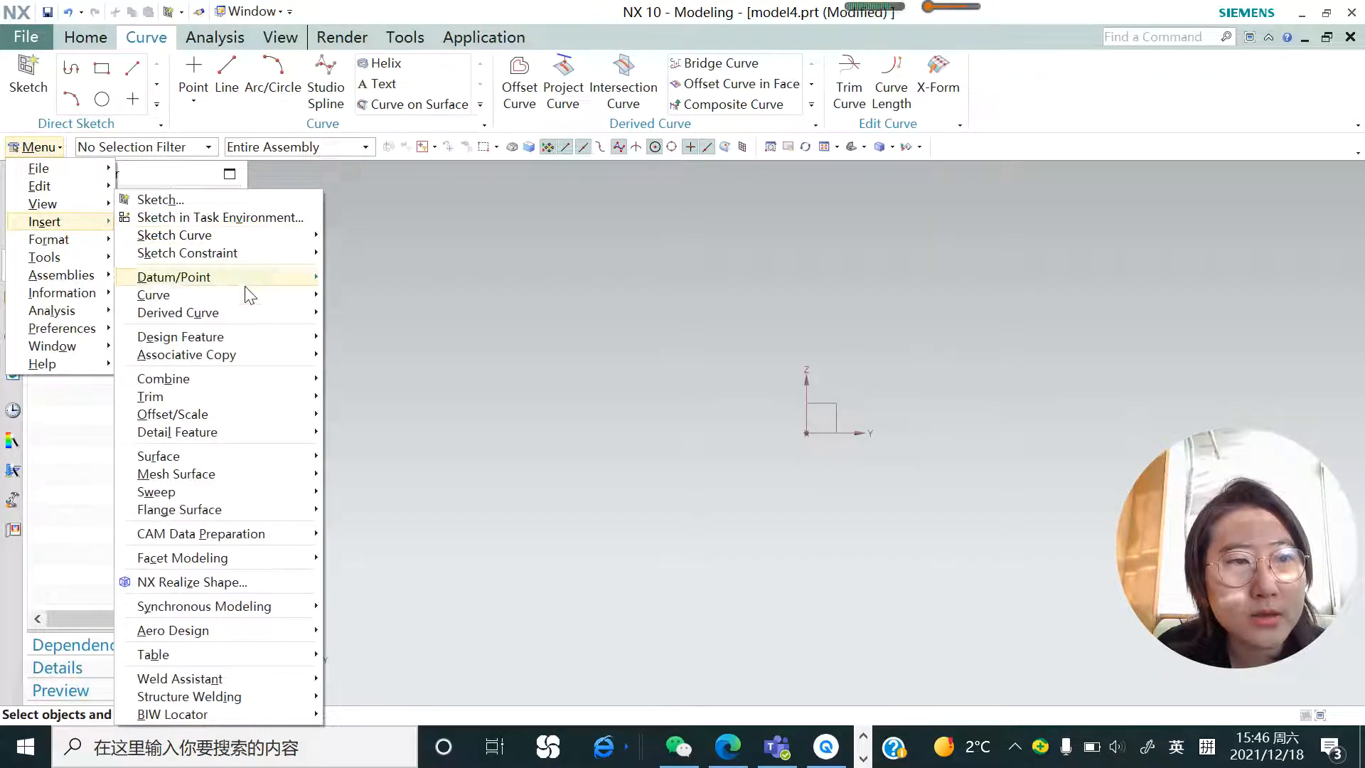
{"action": "mouse_move", "coordinate": [179, 336]}
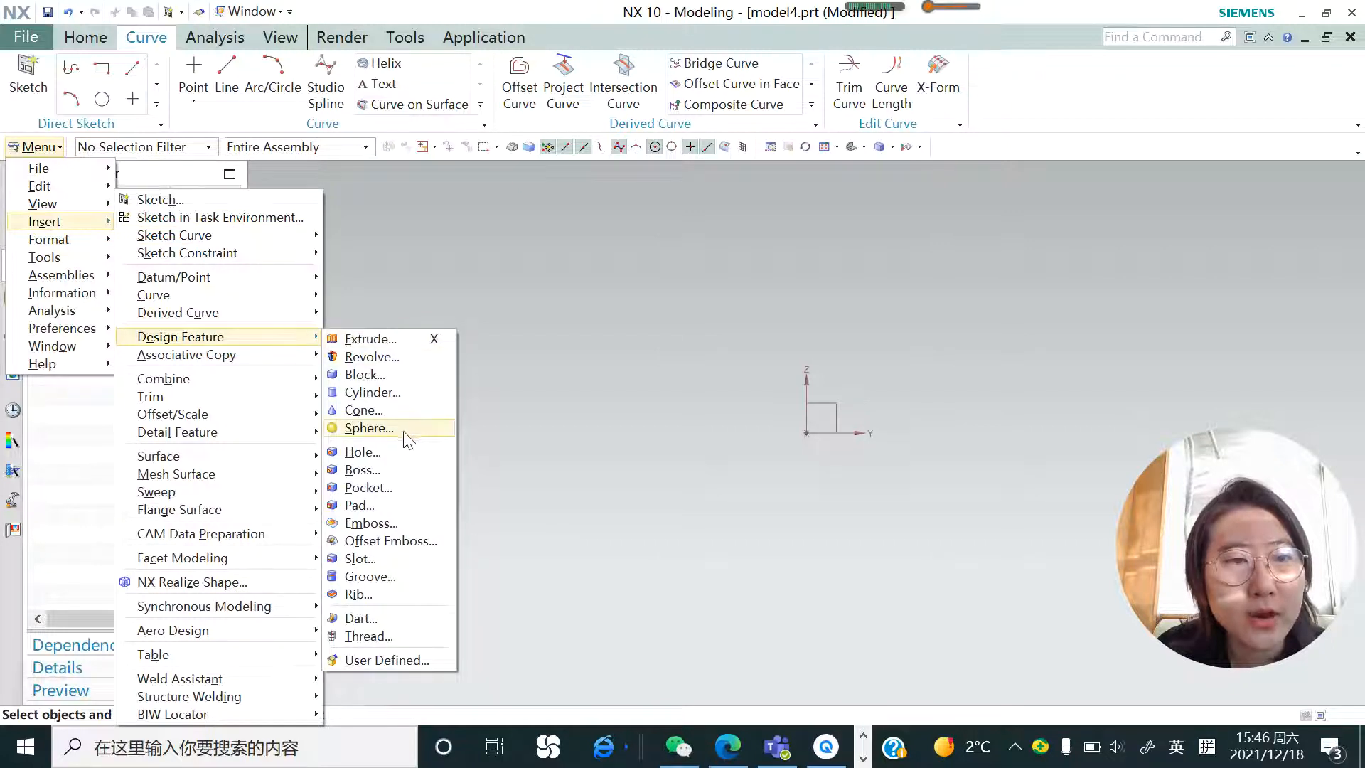
{"action": "left_click", "coordinate": [368, 427]}
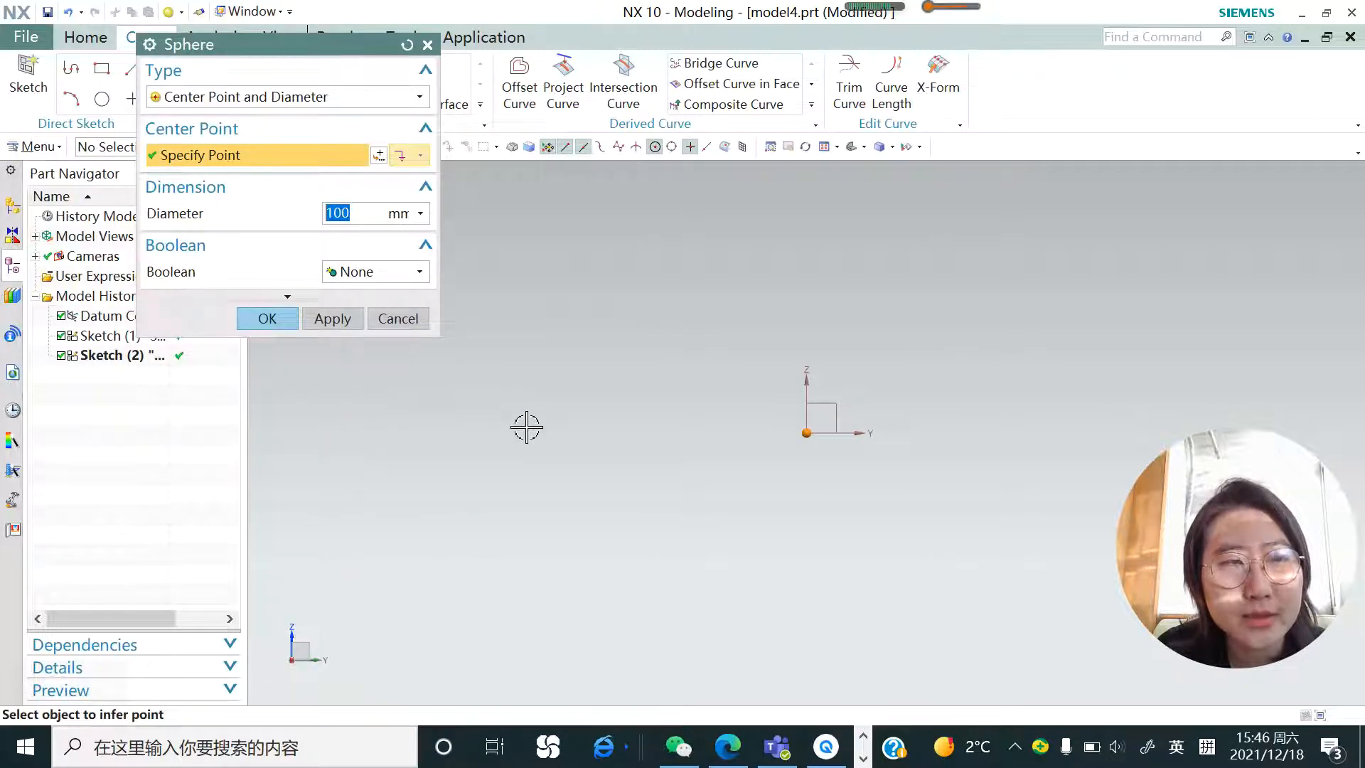
{"action": "left_click_drag", "start_coordinate": [526, 427], "coordinate": [677, 503]}
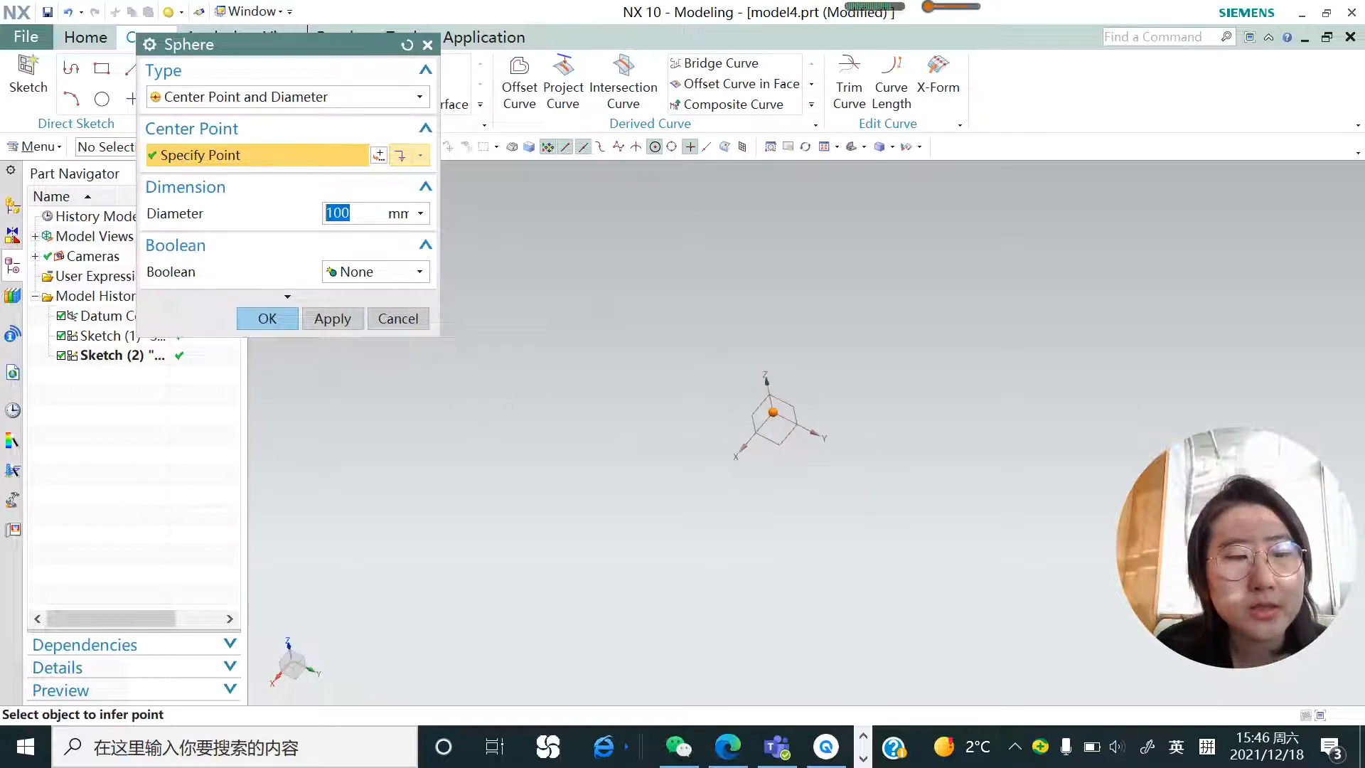
{"action": "type", "text": "50"}
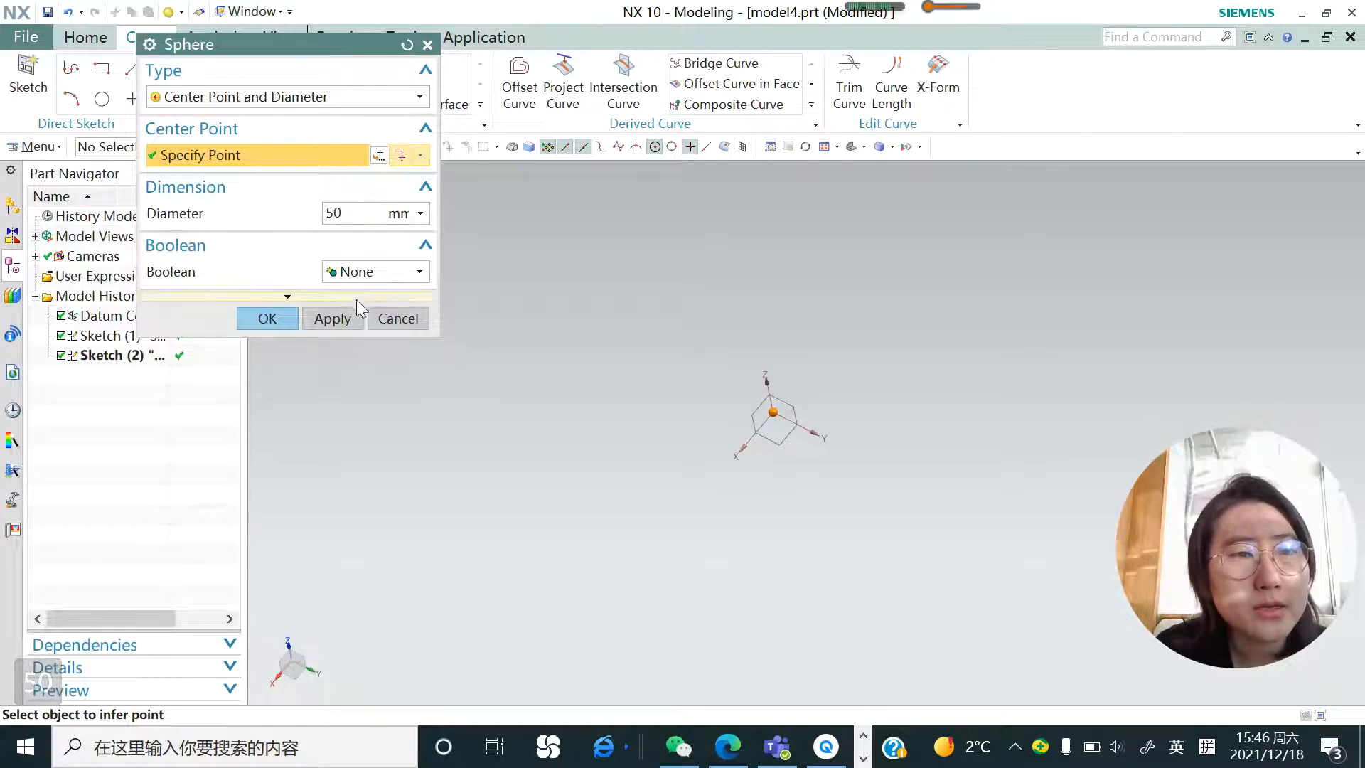
{"action": "left_click", "coordinate": [267, 318]}
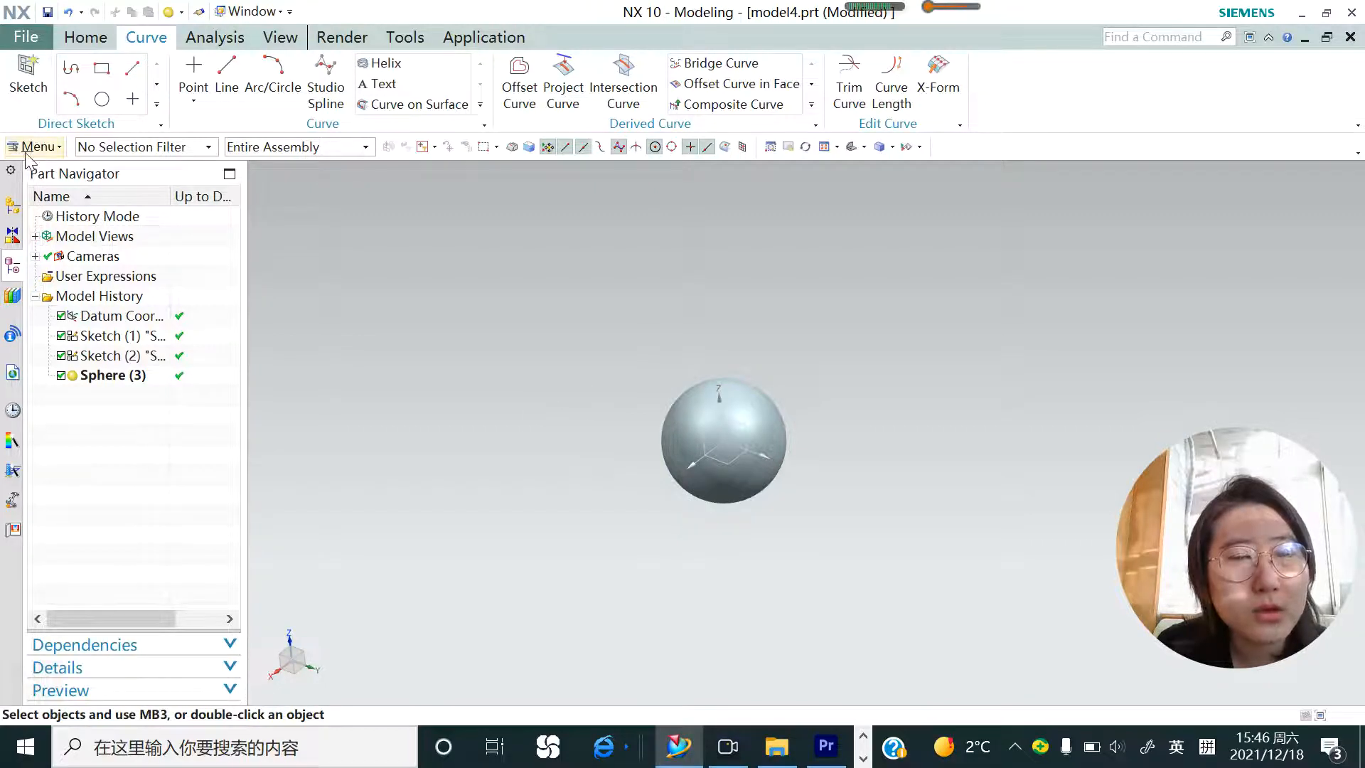
{"action": "mouse_move", "coordinate": [48, 150]}
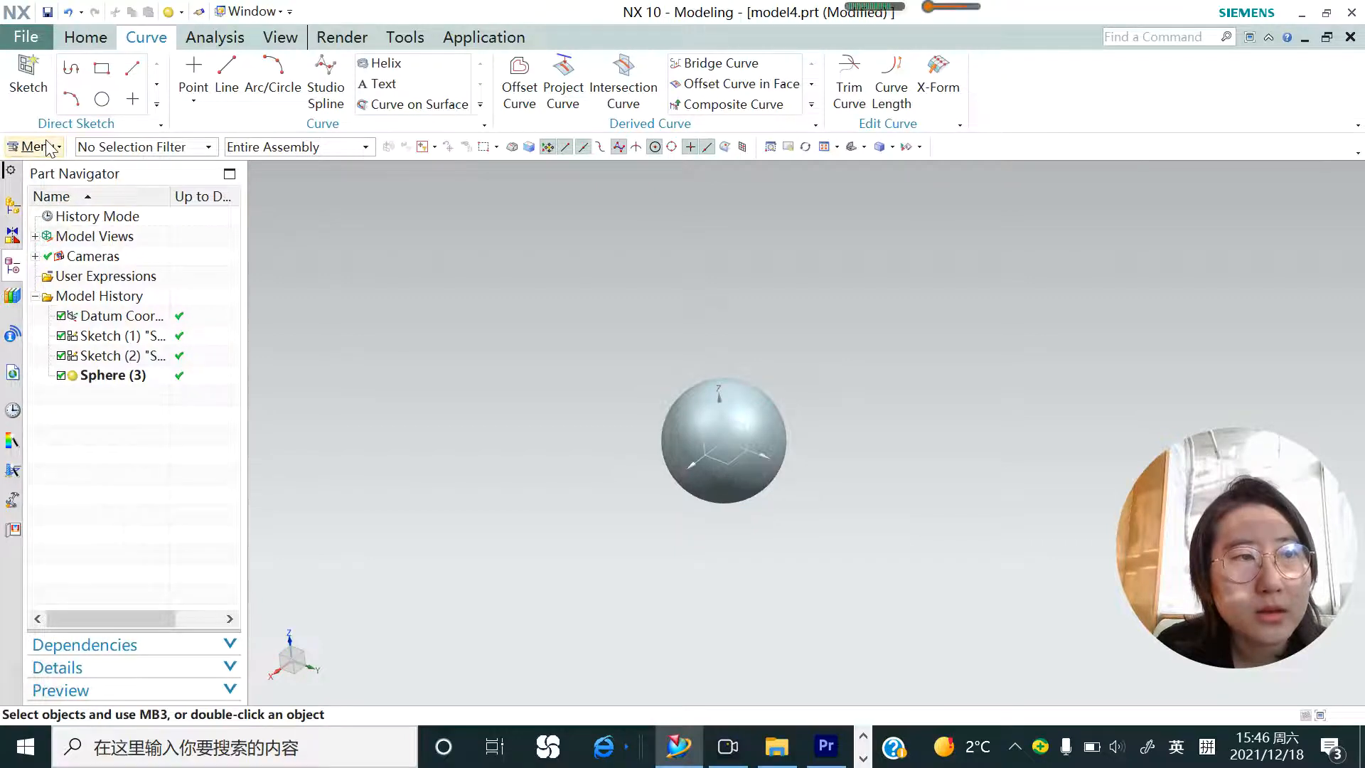
{"action": "left_click", "coordinate": [34, 146]}
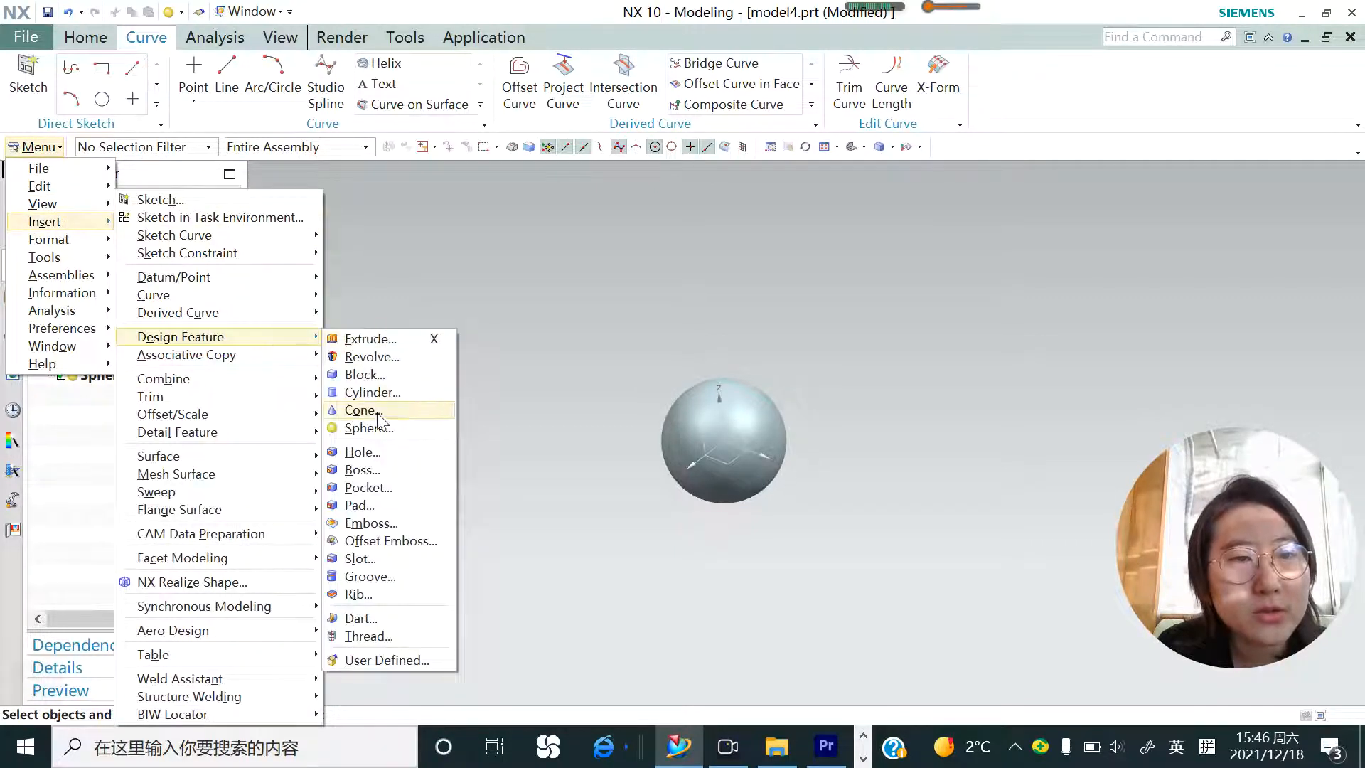
{"action": "left_click", "coordinate": [366, 426]}
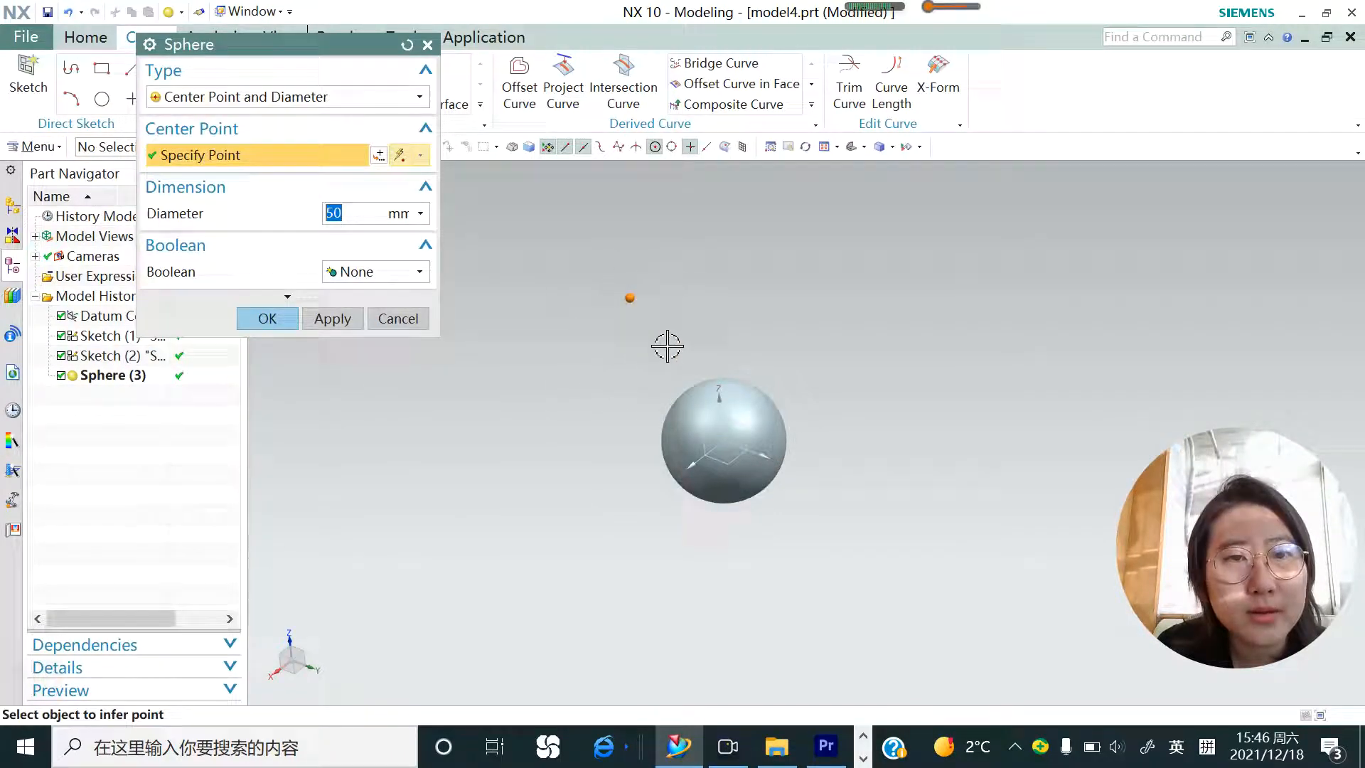
{"action": "left_click_drag", "start_coordinate": [667, 348], "coordinate": [665, 392]}
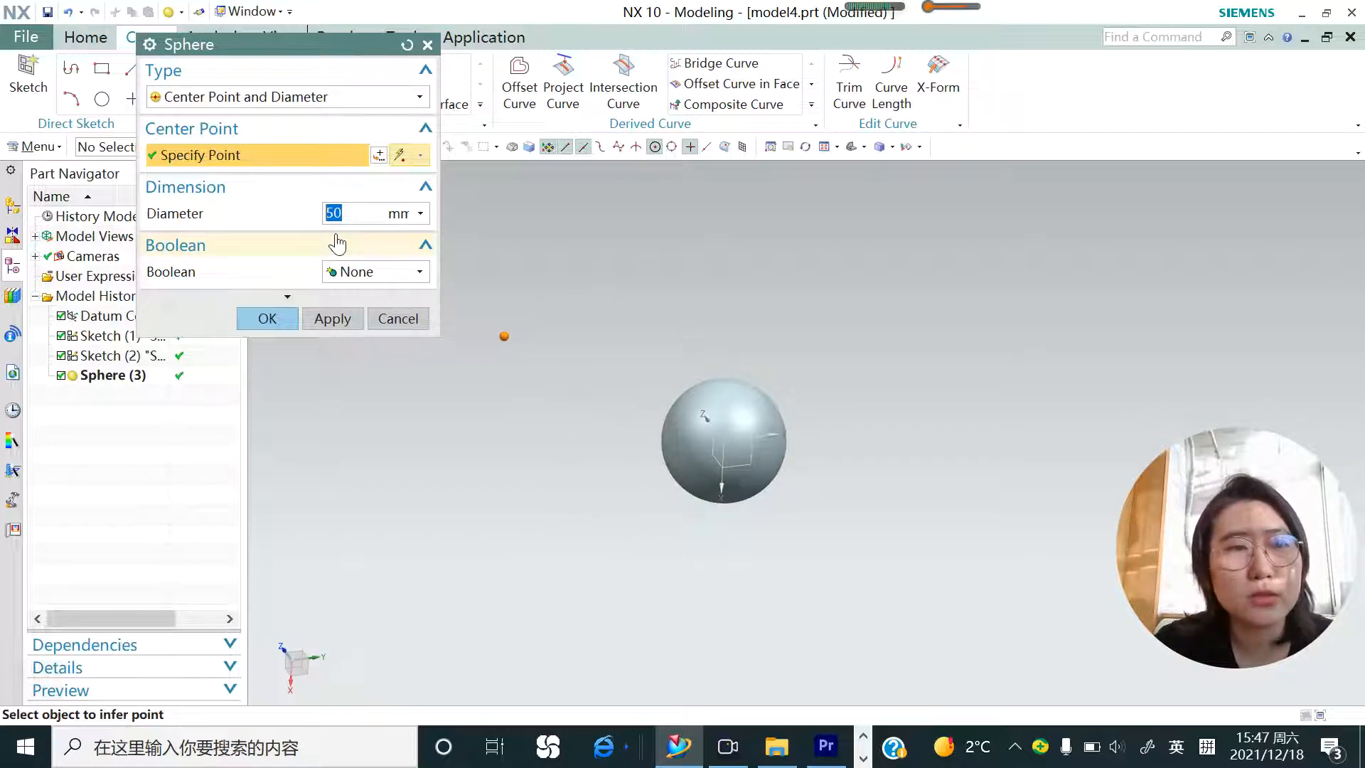
{"action": "left_click", "coordinate": [268, 319]}
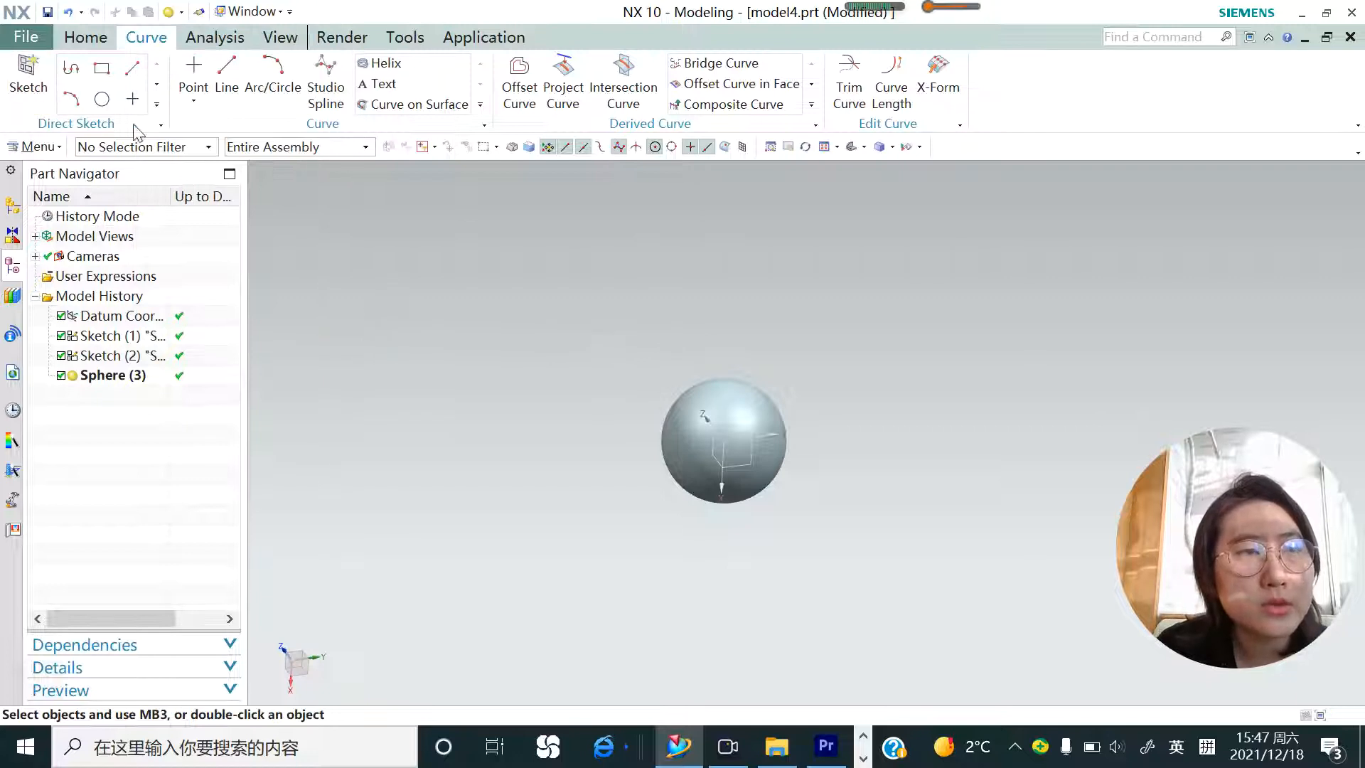
Step: Insert a second 50 mm sphere at a new centre point beside the first
{"action": "left_click", "coordinate": [27, 71]}
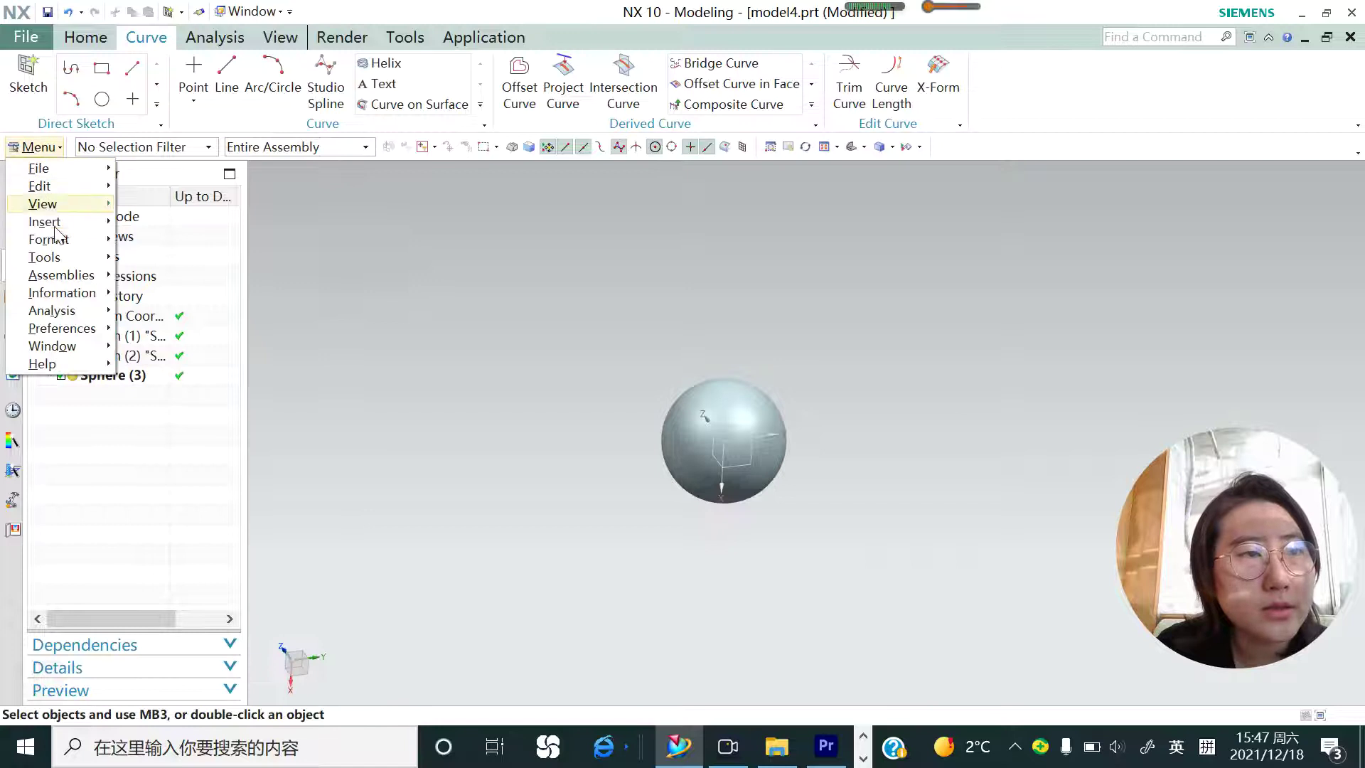
{"action": "left_click", "coordinate": [44, 221]}
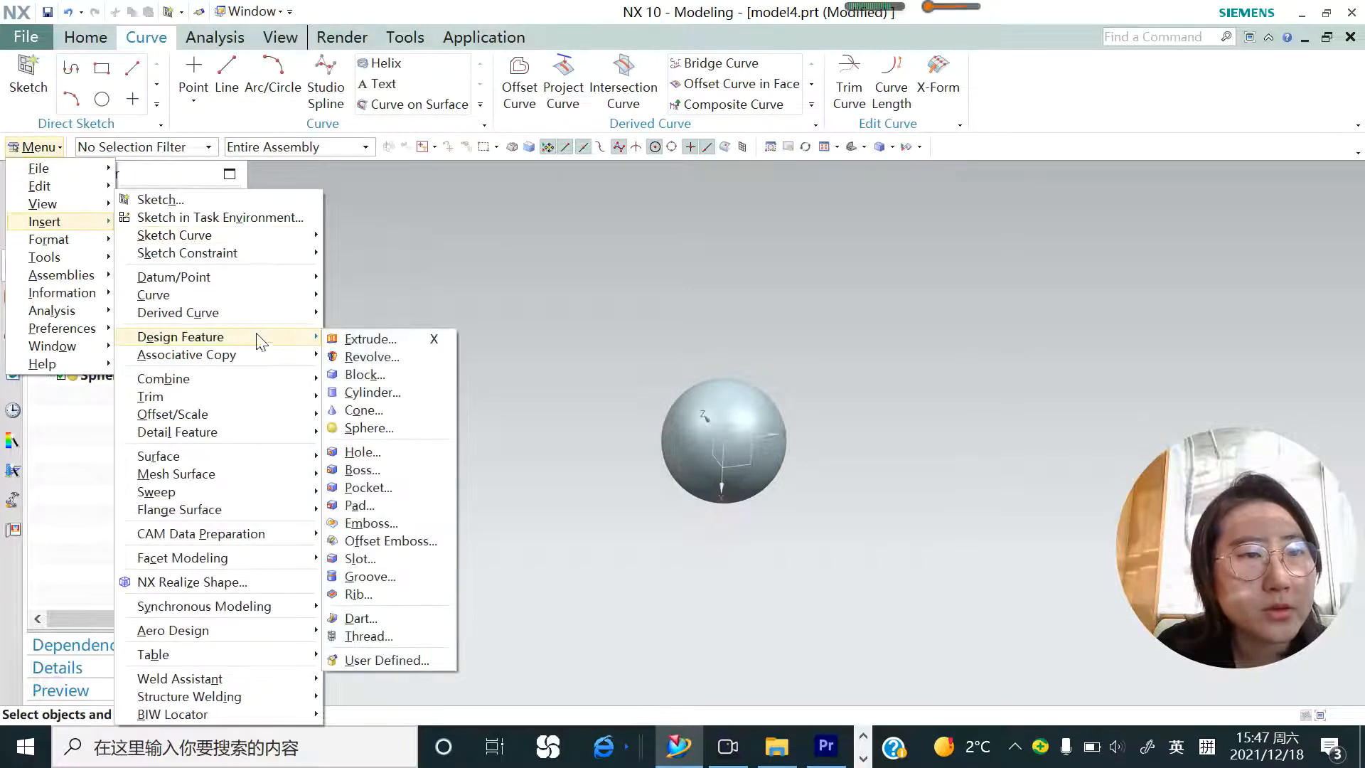
{"action": "mouse_move", "coordinate": [388, 458]}
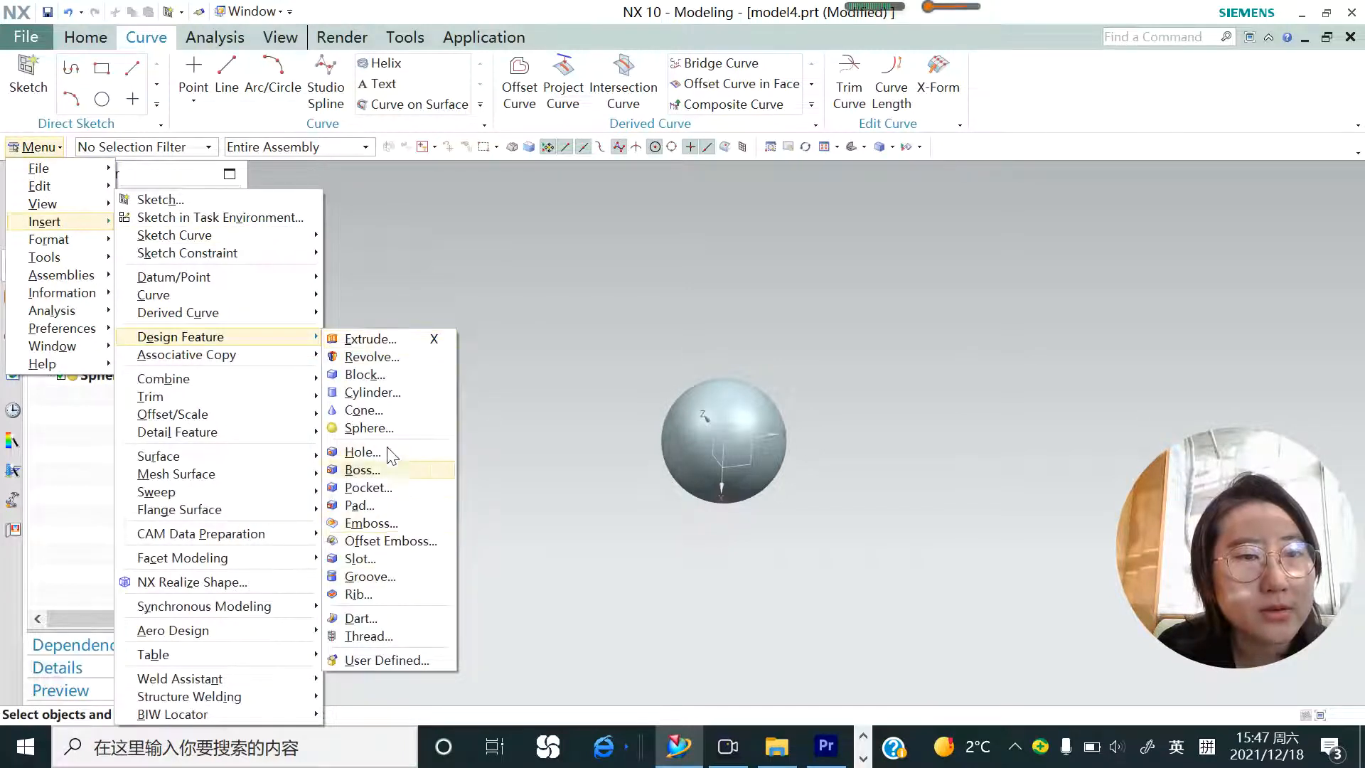
{"action": "left_click", "coordinate": [369, 428]}
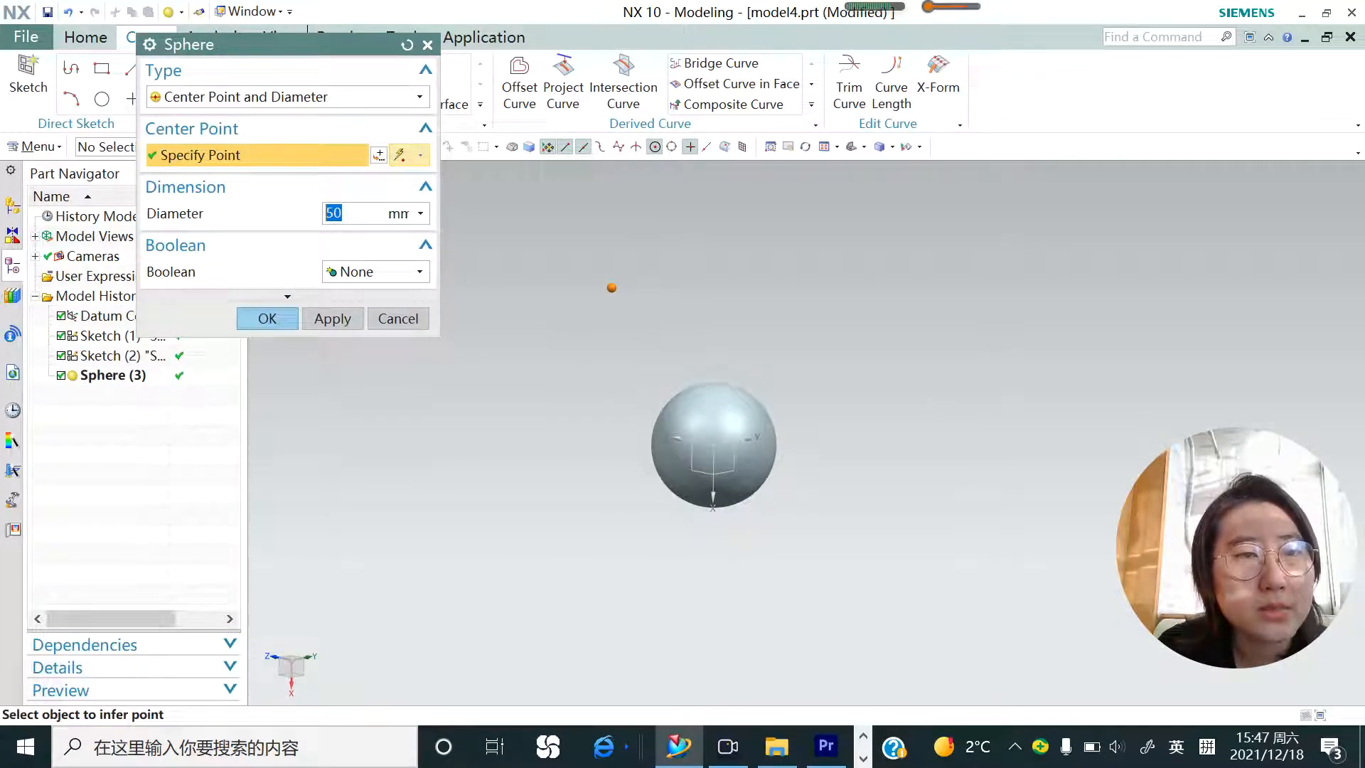
{"action": "left_click", "coordinate": [268, 318]}
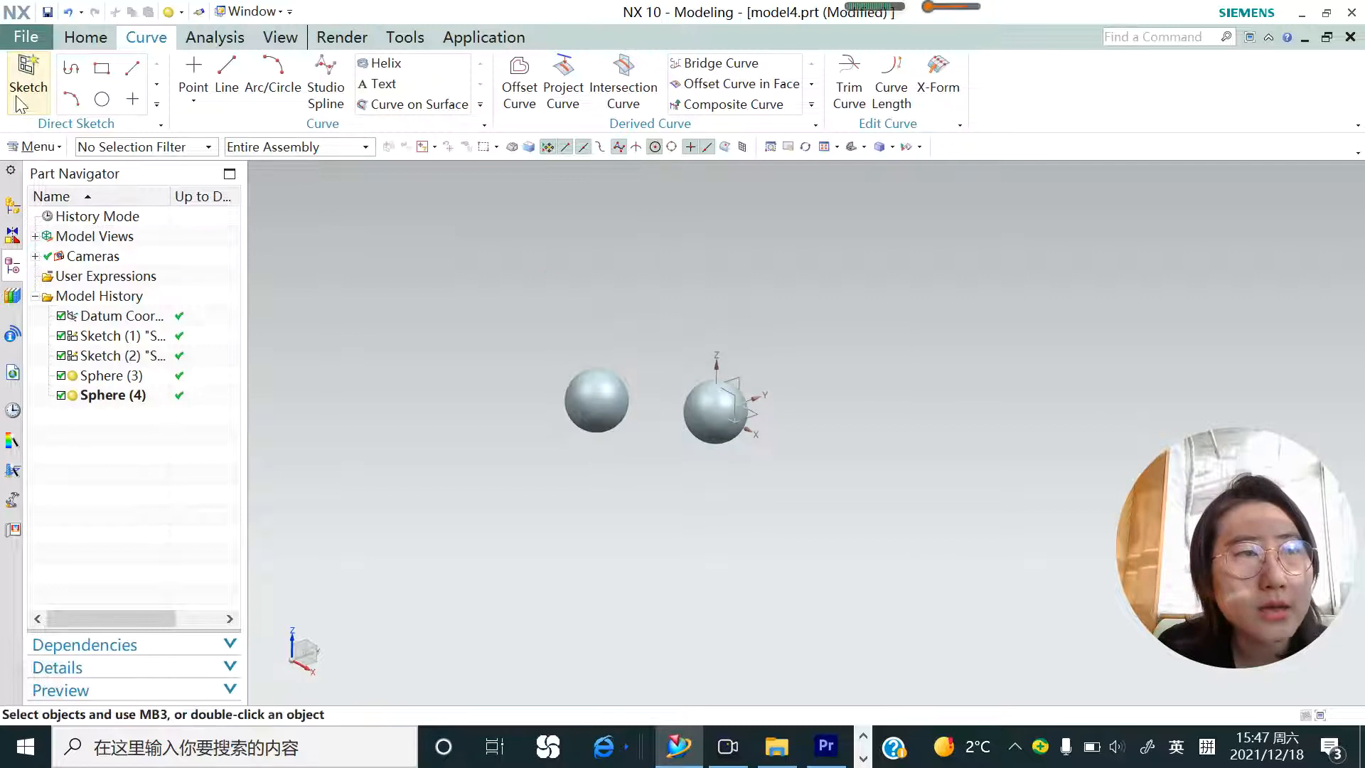
Step: Sketch a point above-right of the spheres and dimension it 54 mm across, 63 mm up
{"action": "left_click", "coordinate": [29, 74]}
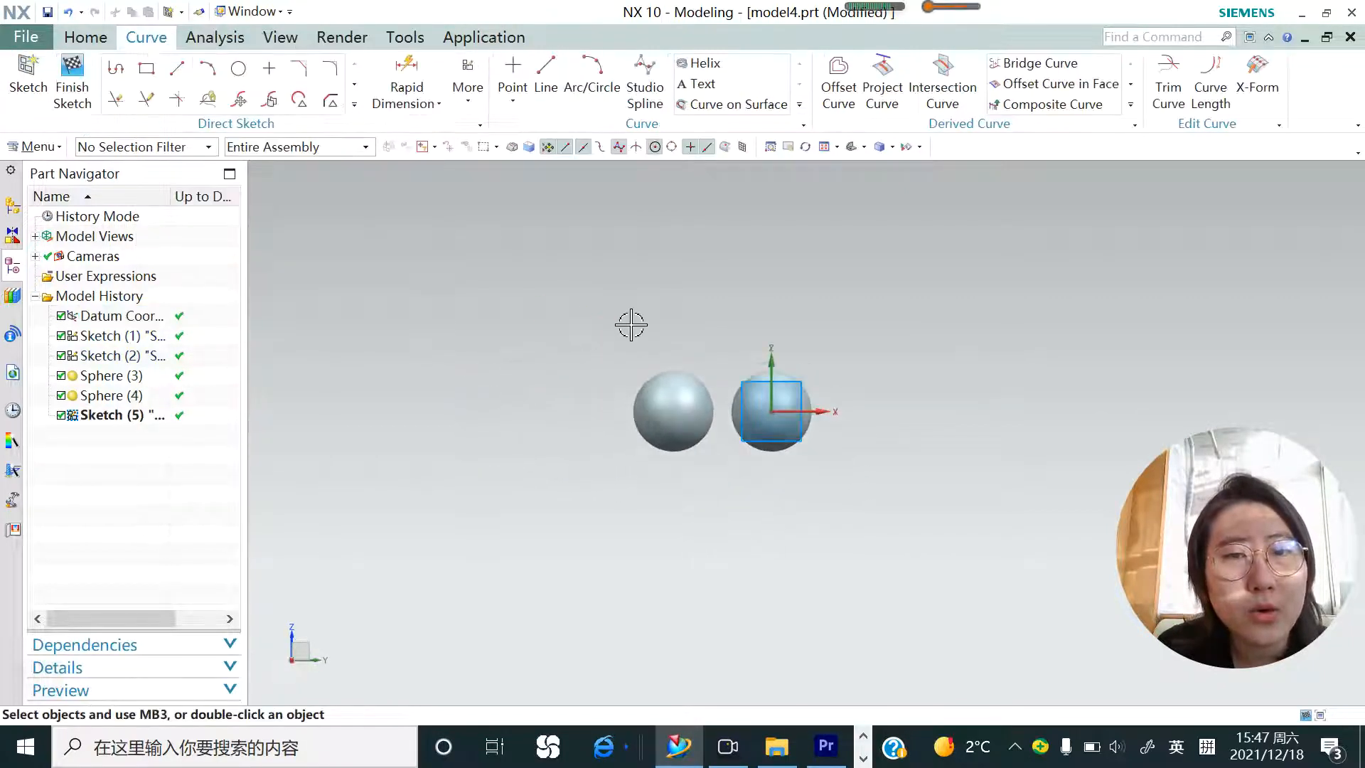
{"action": "left_click", "coordinate": [354, 106]}
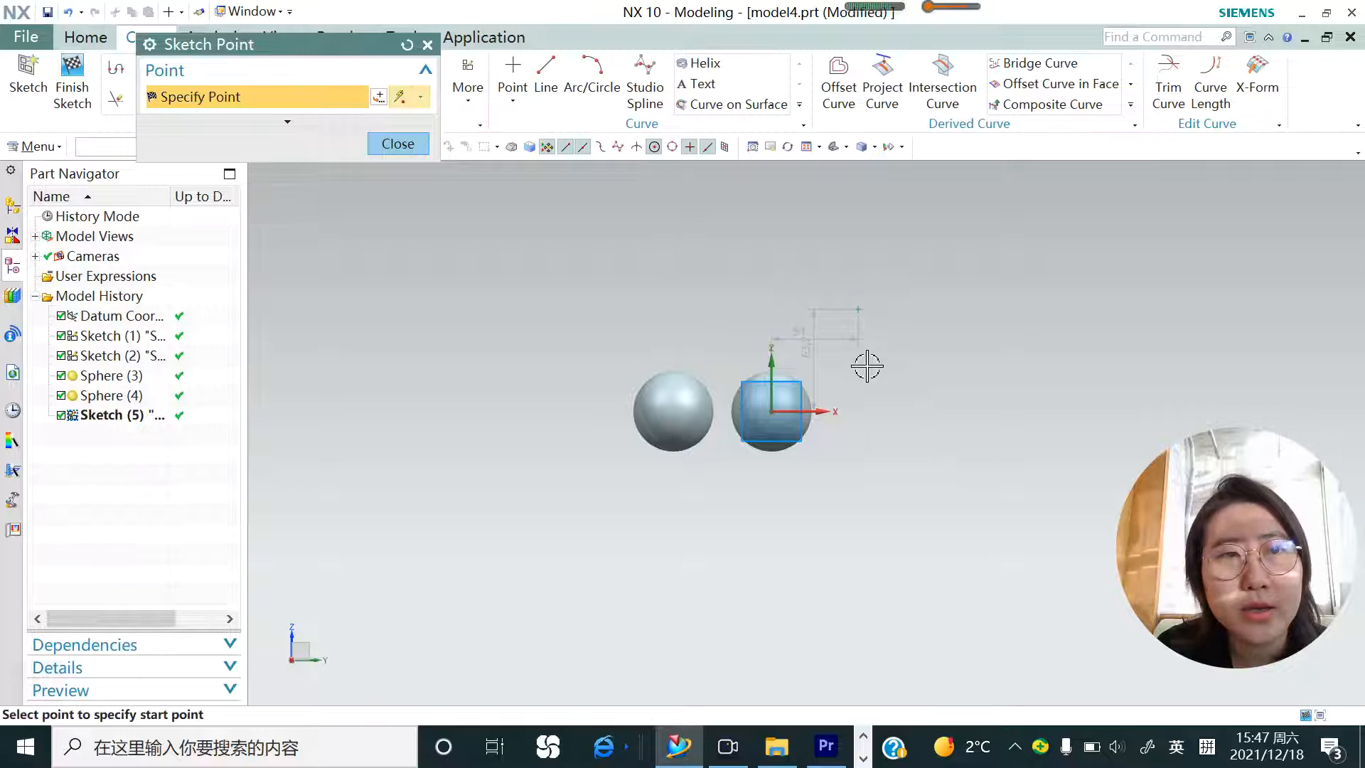
{"action": "left_click", "coordinate": [398, 144]}
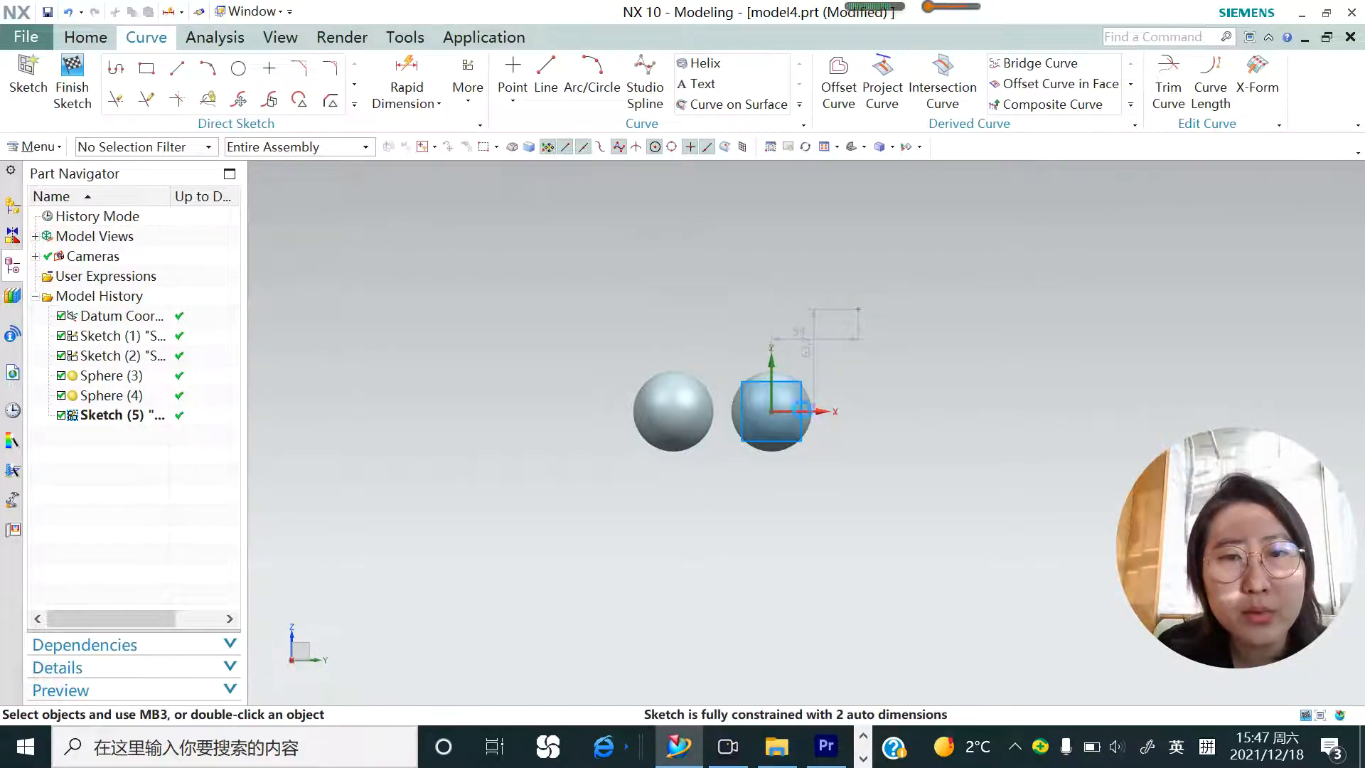
{"action": "left_click", "coordinate": [407, 80]}
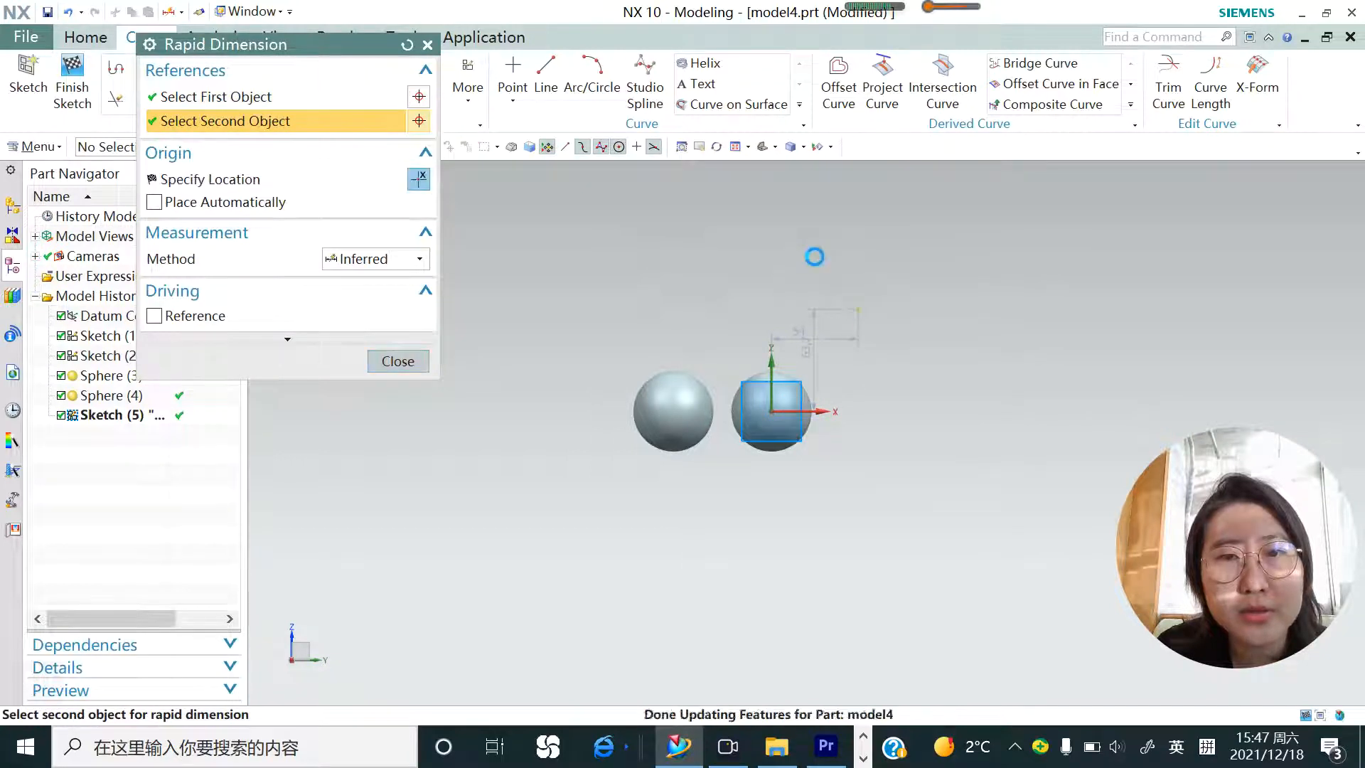
{"action": "left_click", "coordinate": [813, 256]}
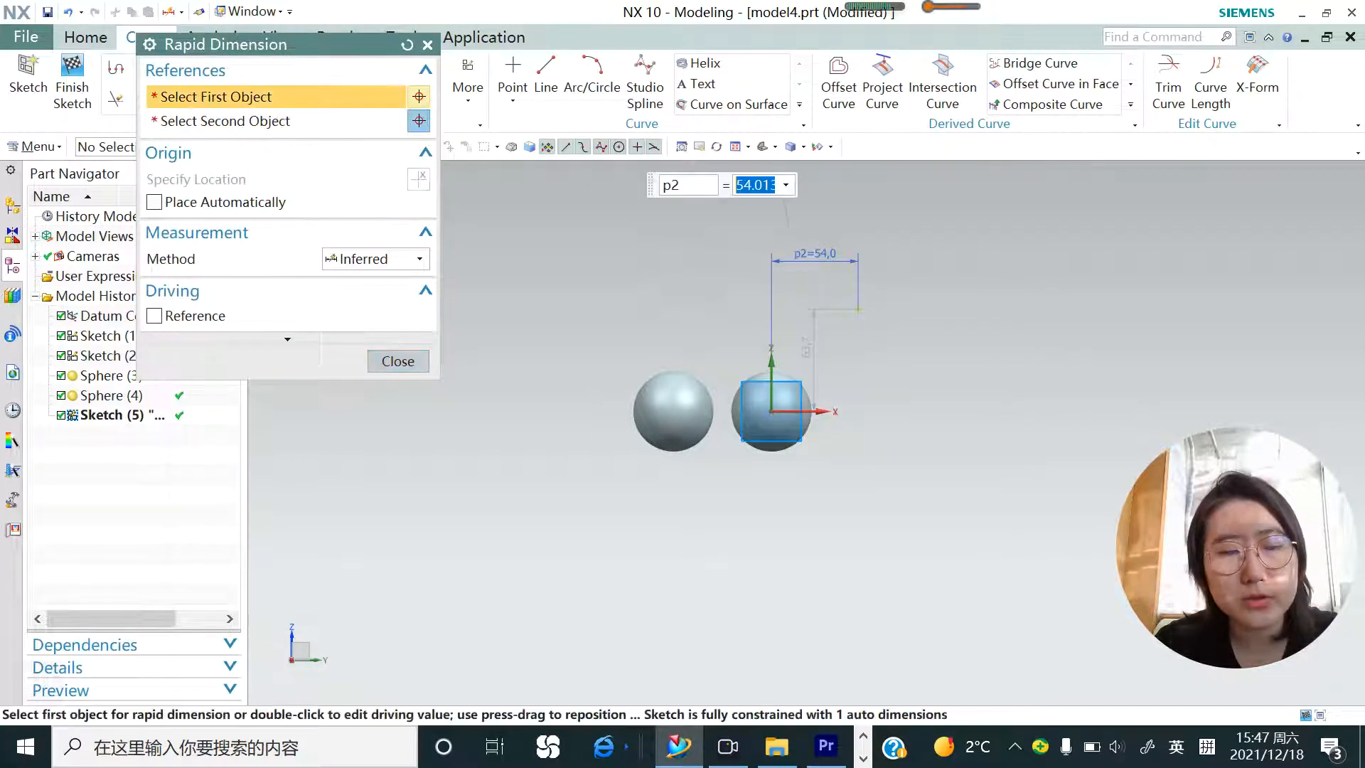
{"action": "key", "text": "Enter"}
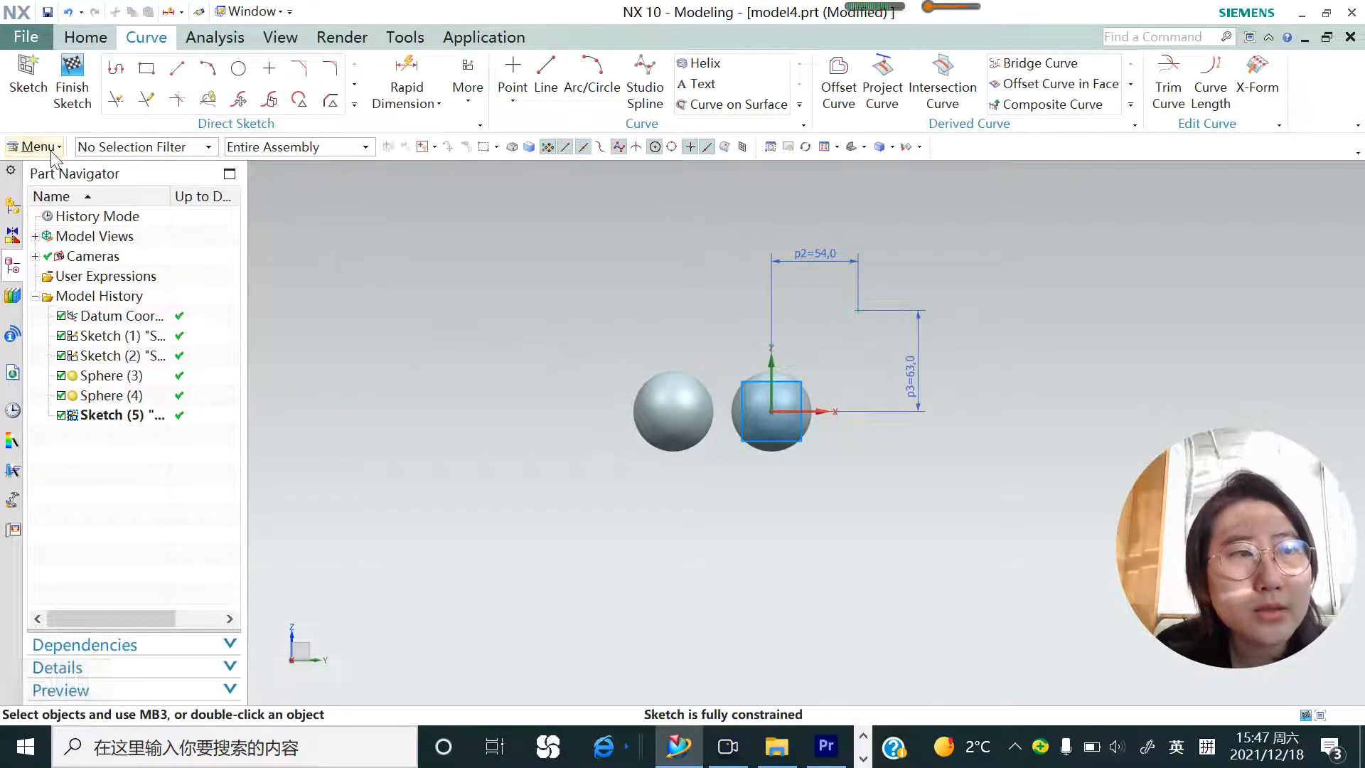
Step: Insert a 20 mm sphere centred on the sketch point
{"action": "left_click", "coordinate": [34, 146]}
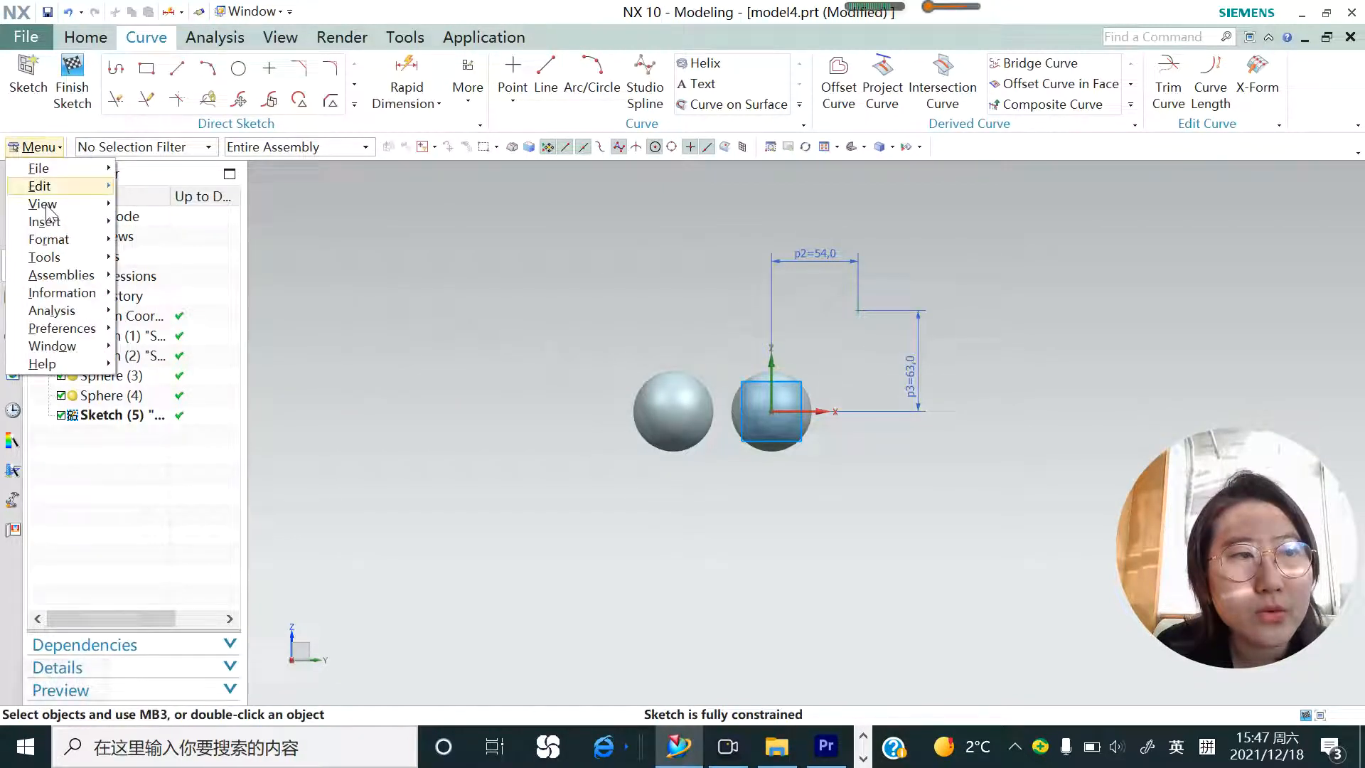
{"action": "left_click", "coordinate": [43, 220]}
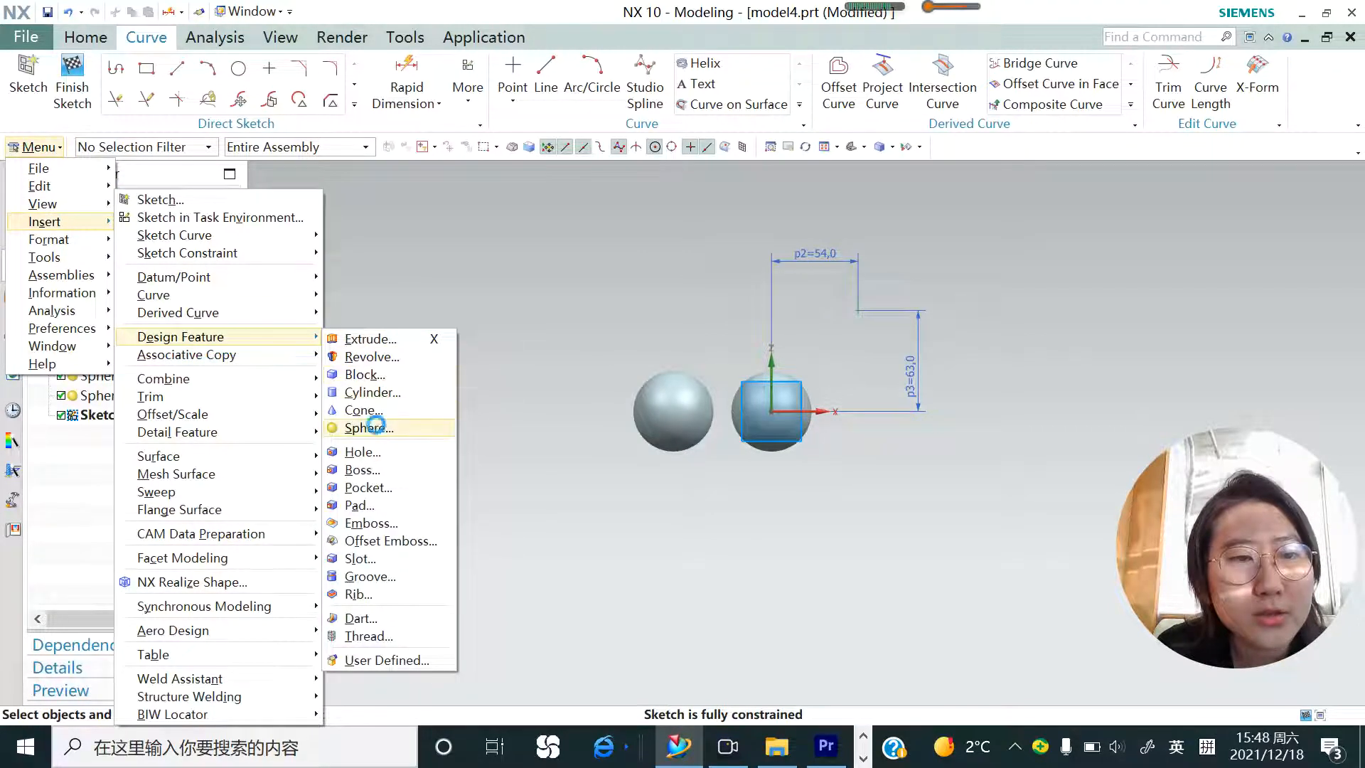
{"action": "left_click", "coordinate": [368, 426]}
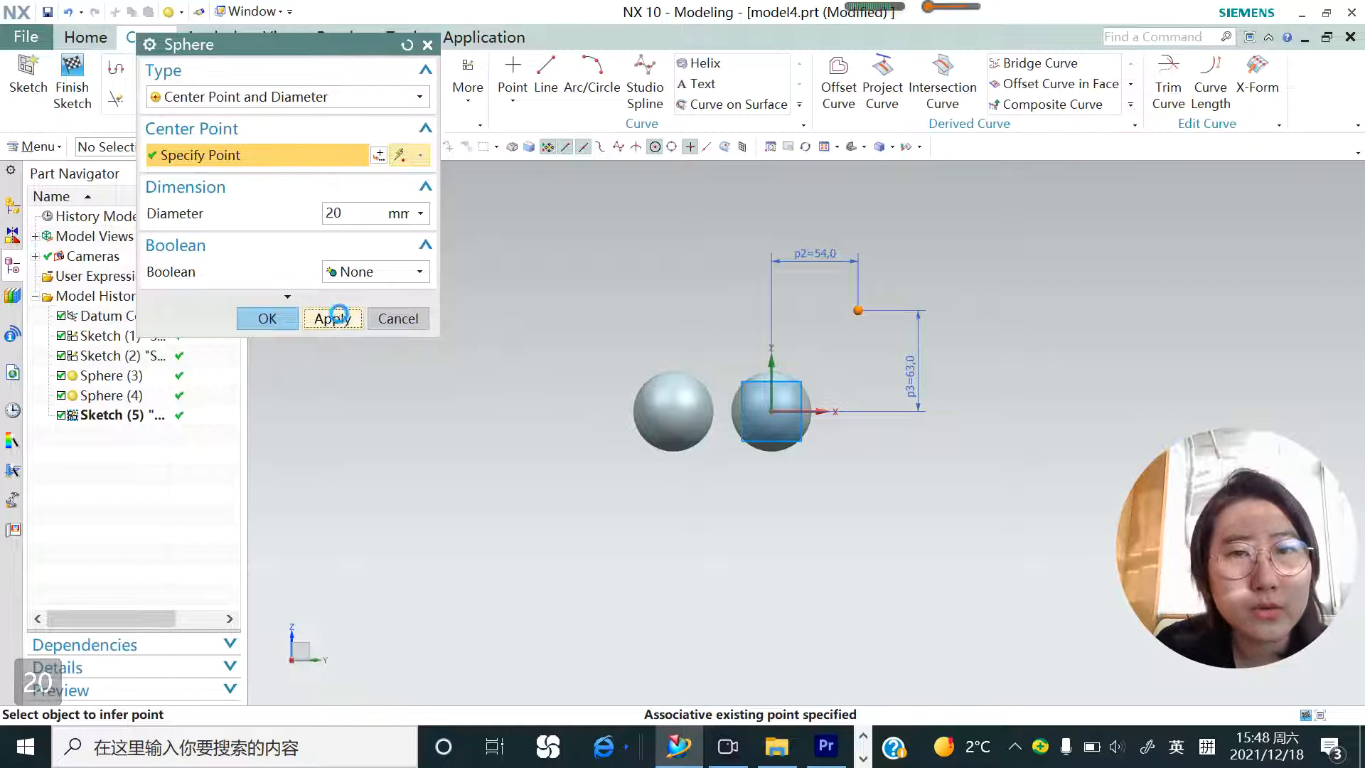
{"action": "left_click", "coordinate": [332, 318]}
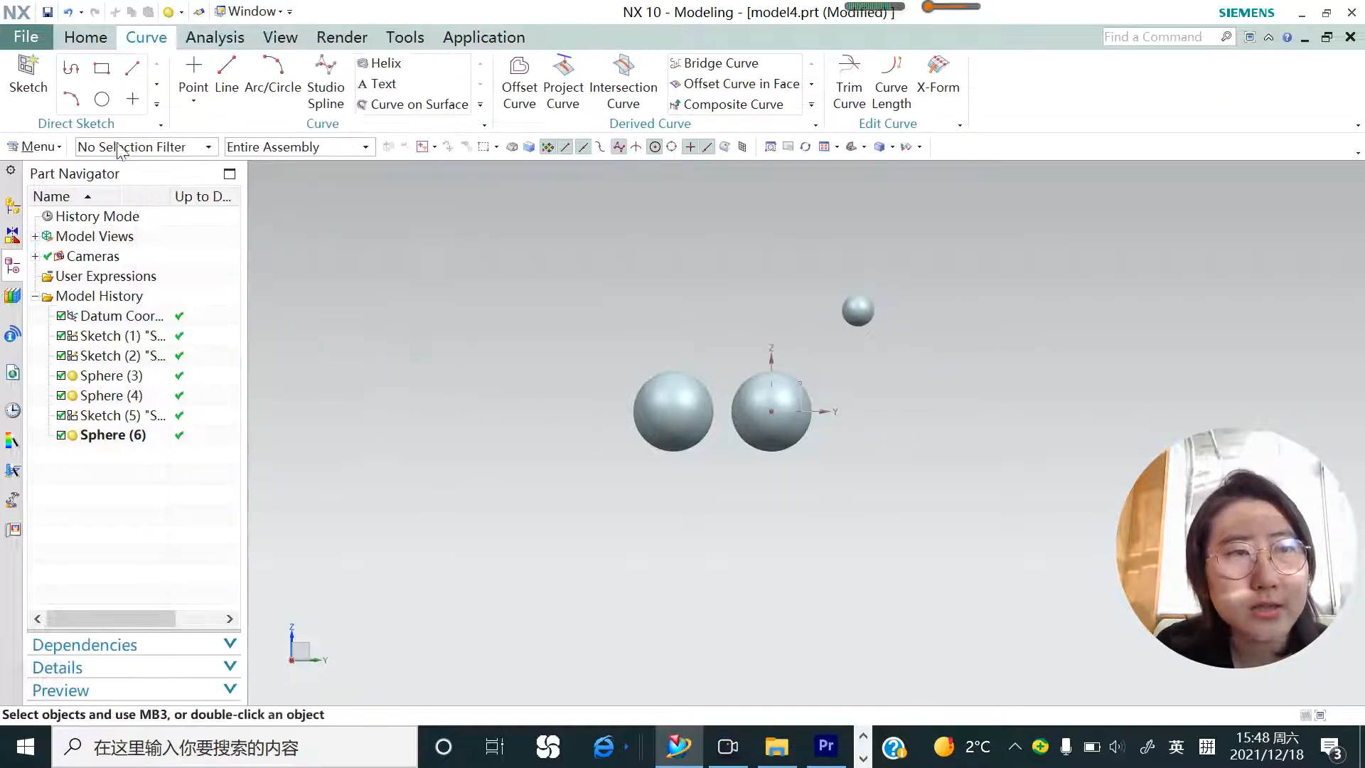
{"action": "left_click", "coordinate": [27, 74]}
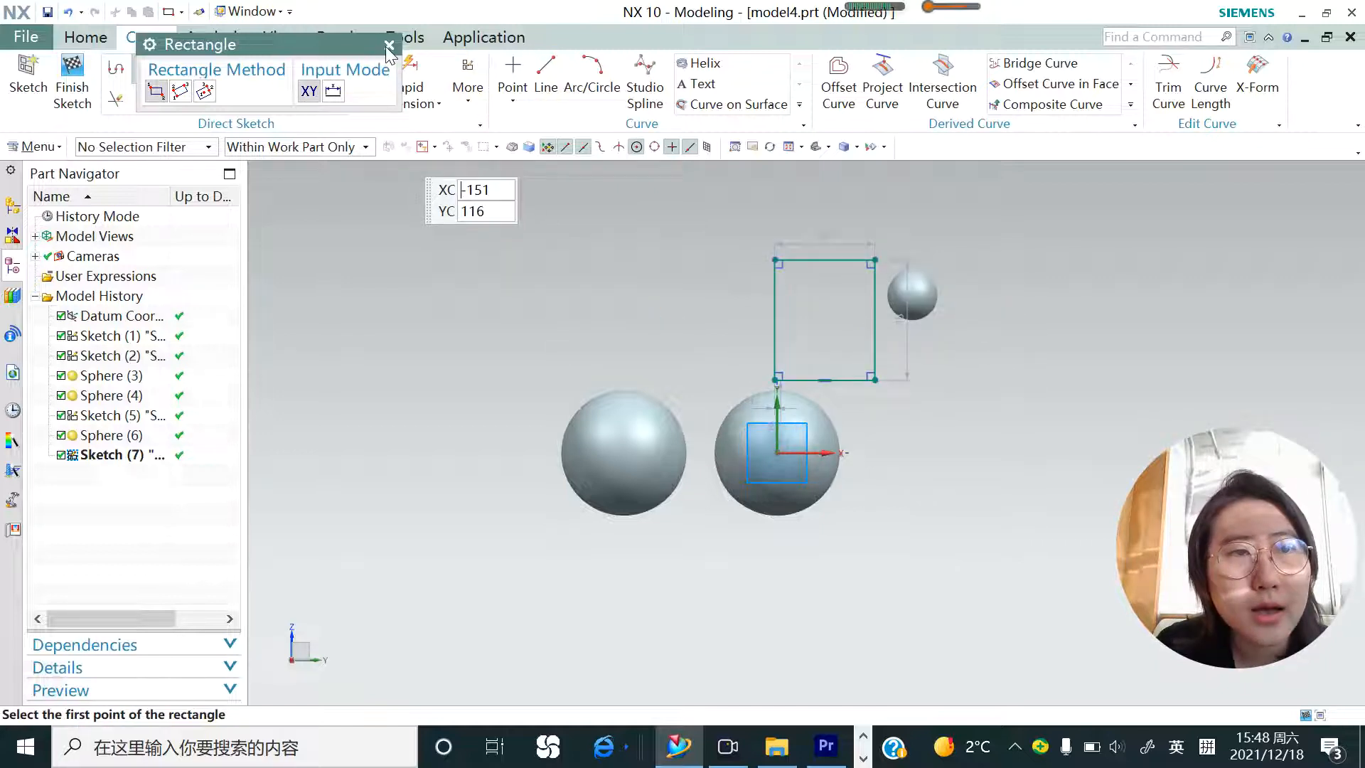
Step: Leave the rectangle sketch and select the square's curves for a solid feature
{"action": "left_click", "coordinate": [388, 46]}
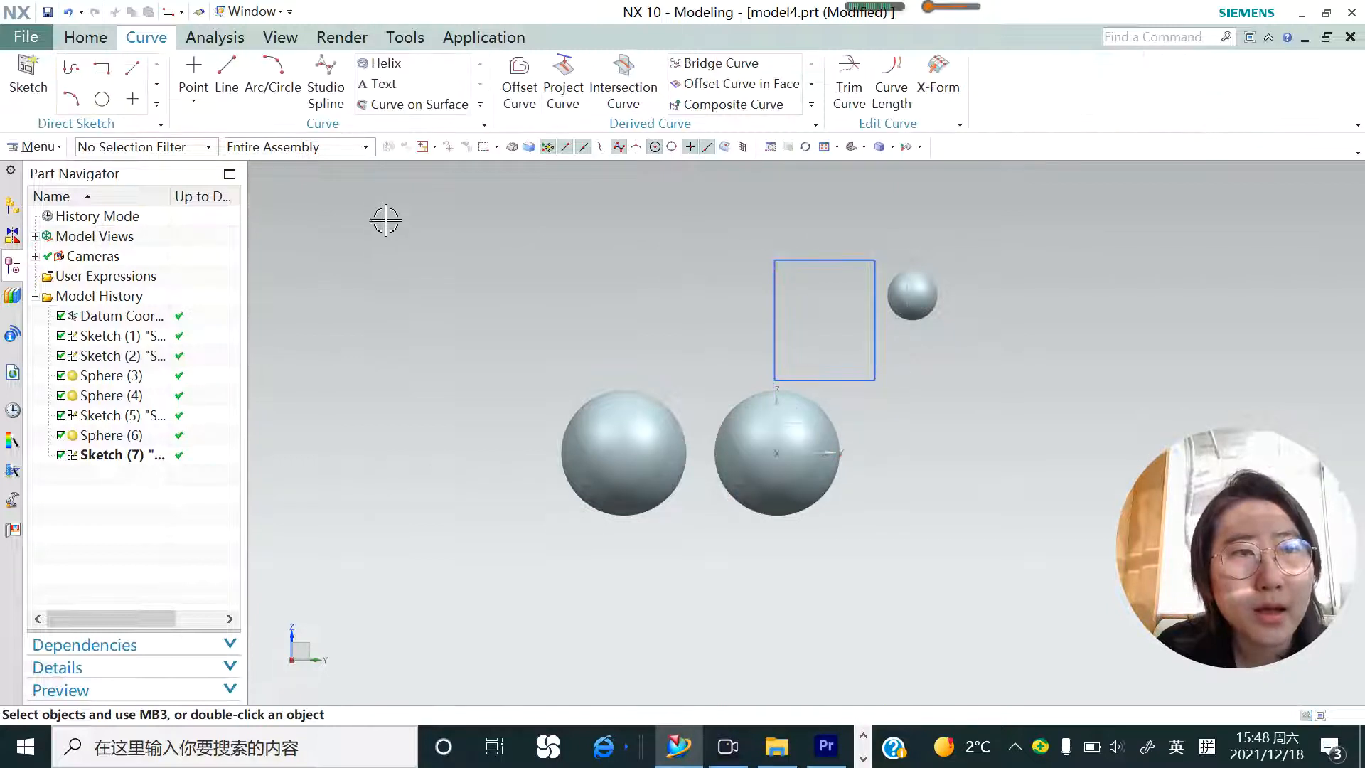
{"action": "left_click", "coordinate": [122, 455]}
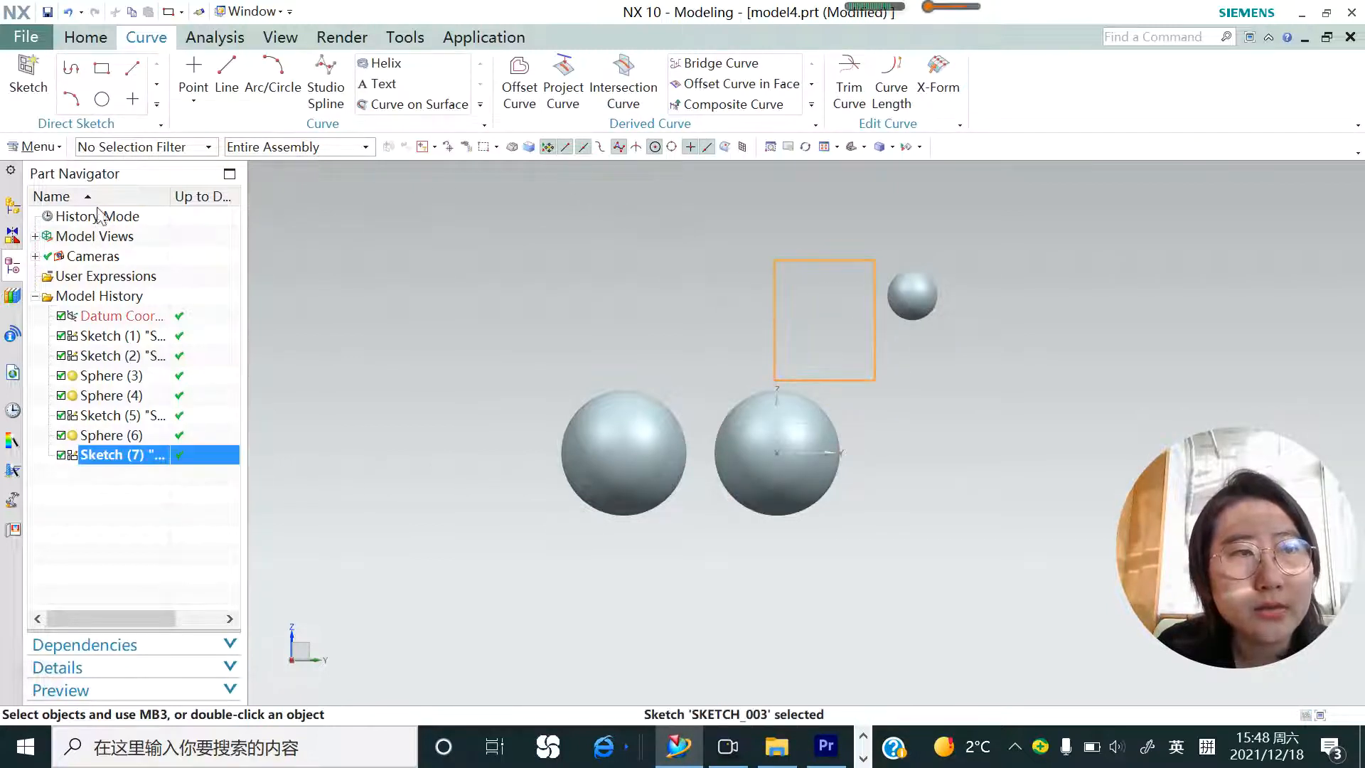
{"action": "left_click", "coordinate": [85, 37]}
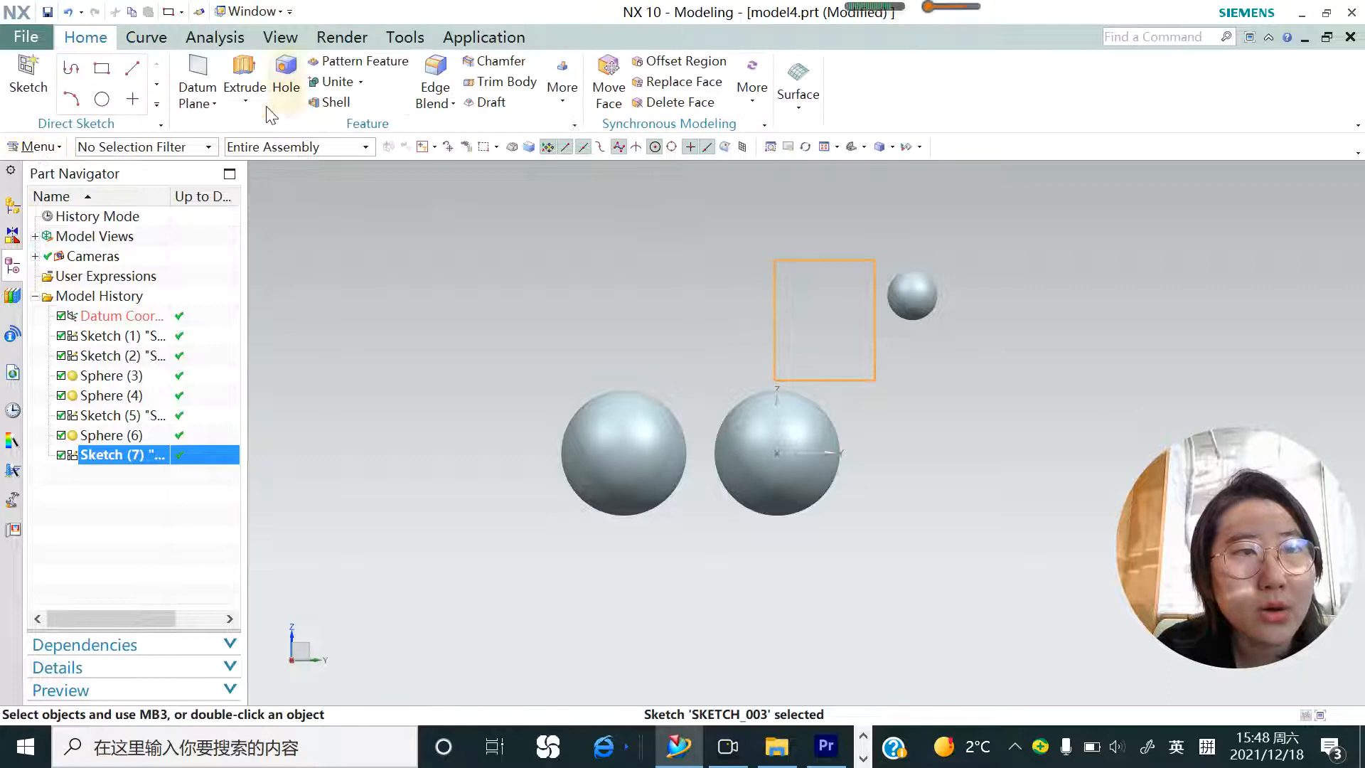
Step: Extrude the square 30 mm into a solid block
{"action": "left_click", "coordinate": [244, 67]}
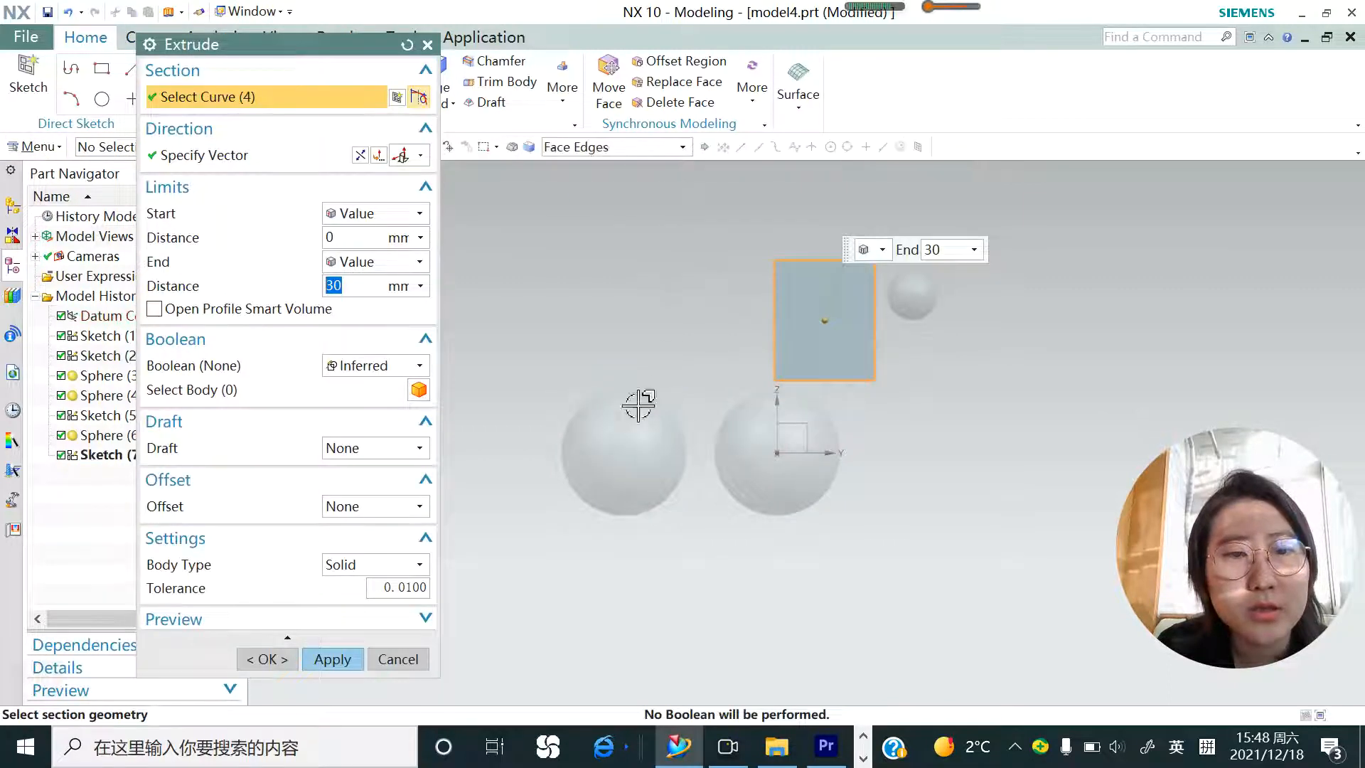
{"action": "left_click", "coordinate": [333, 659]}
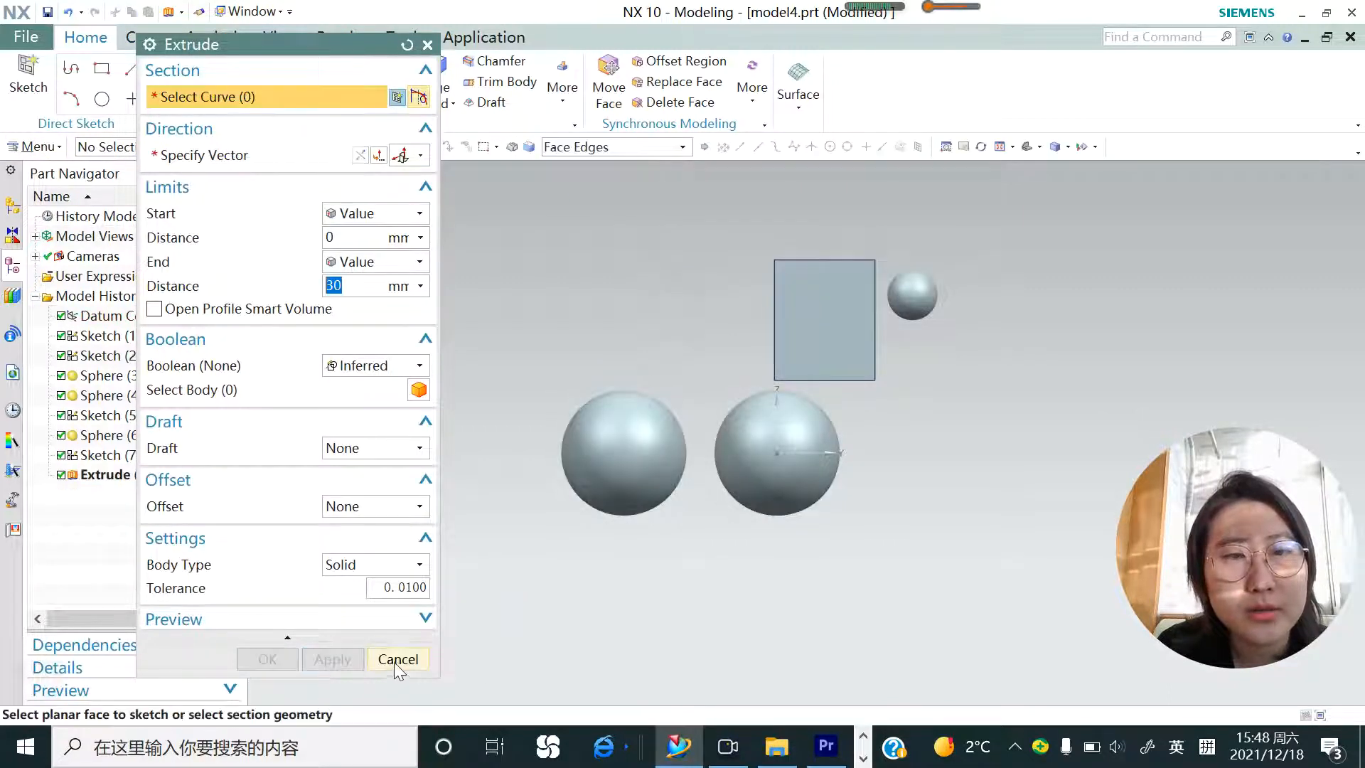
{"action": "left_click", "coordinate": [398, 659]}
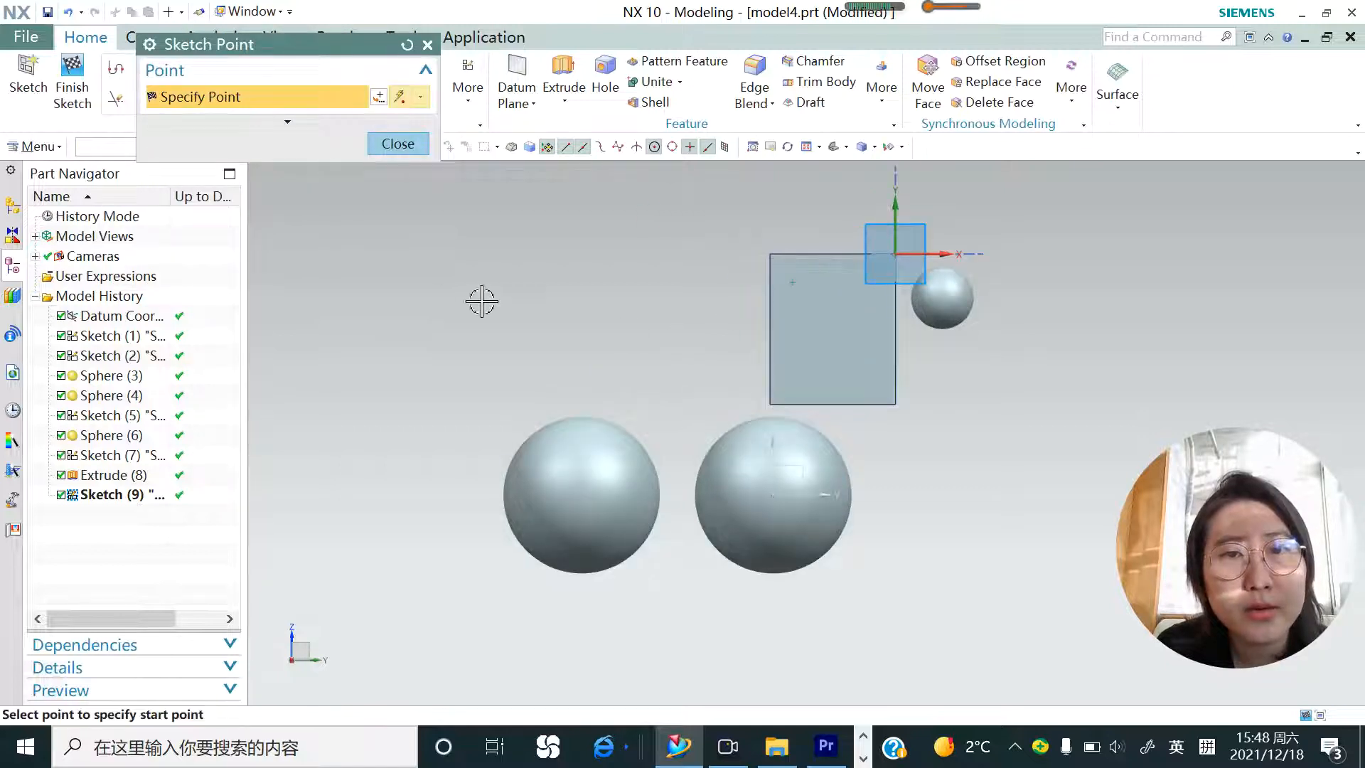
Step: Leave the point tool and start a sphere centred on the sketched point on the block
{"action": "left_click", "coordinate": [398, 143]}
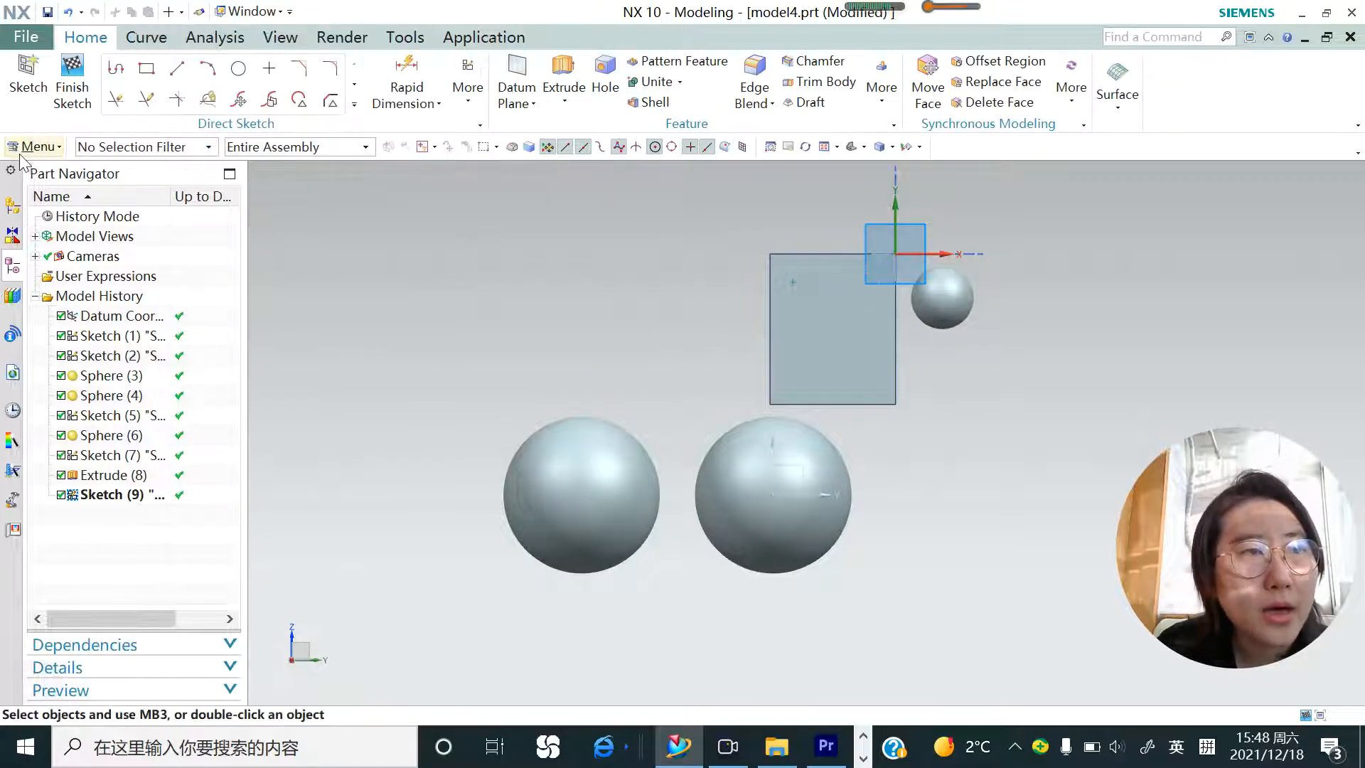
{"action": "left_click", "coordinate": [34, 147]}
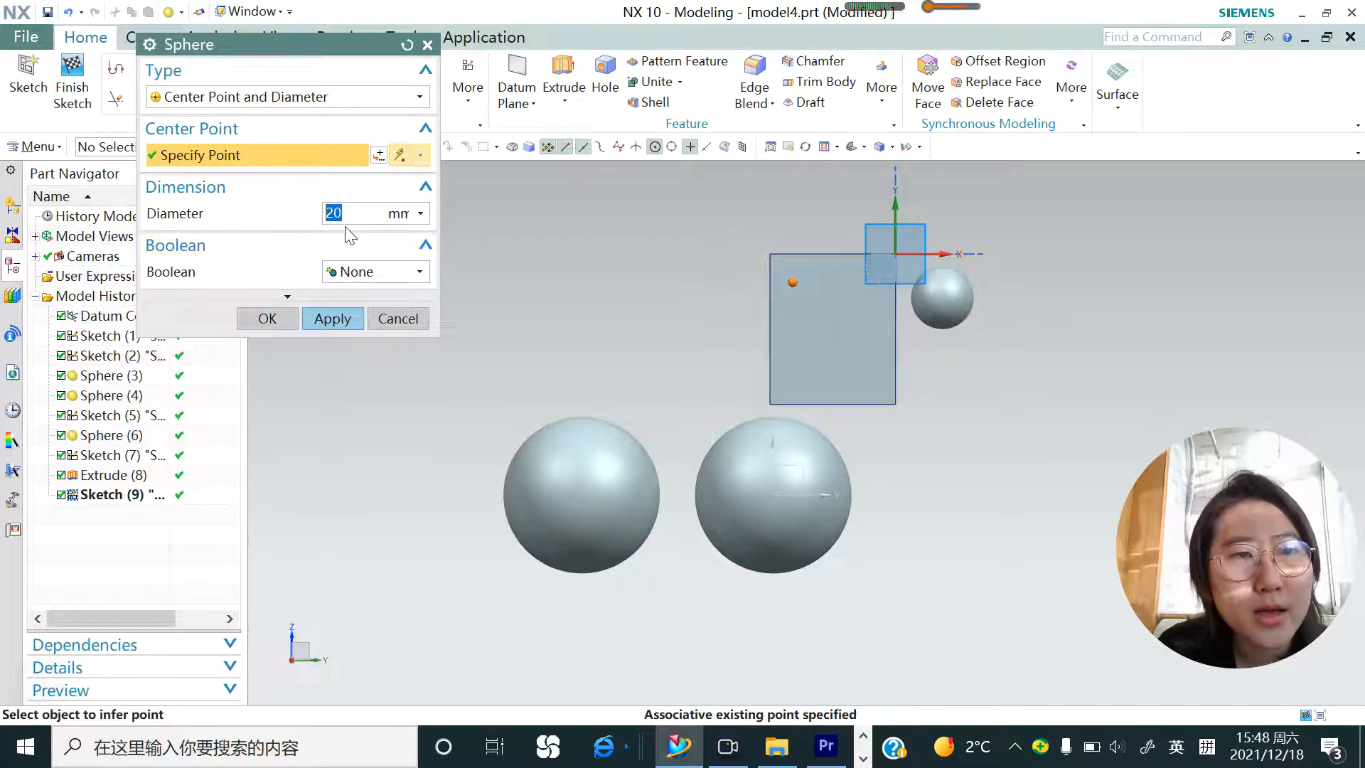
Step: Set the sphere to 40 mm with Boolean Subtract and cut it from the block, forming a cavity
{"action": "type", "text": "4"}
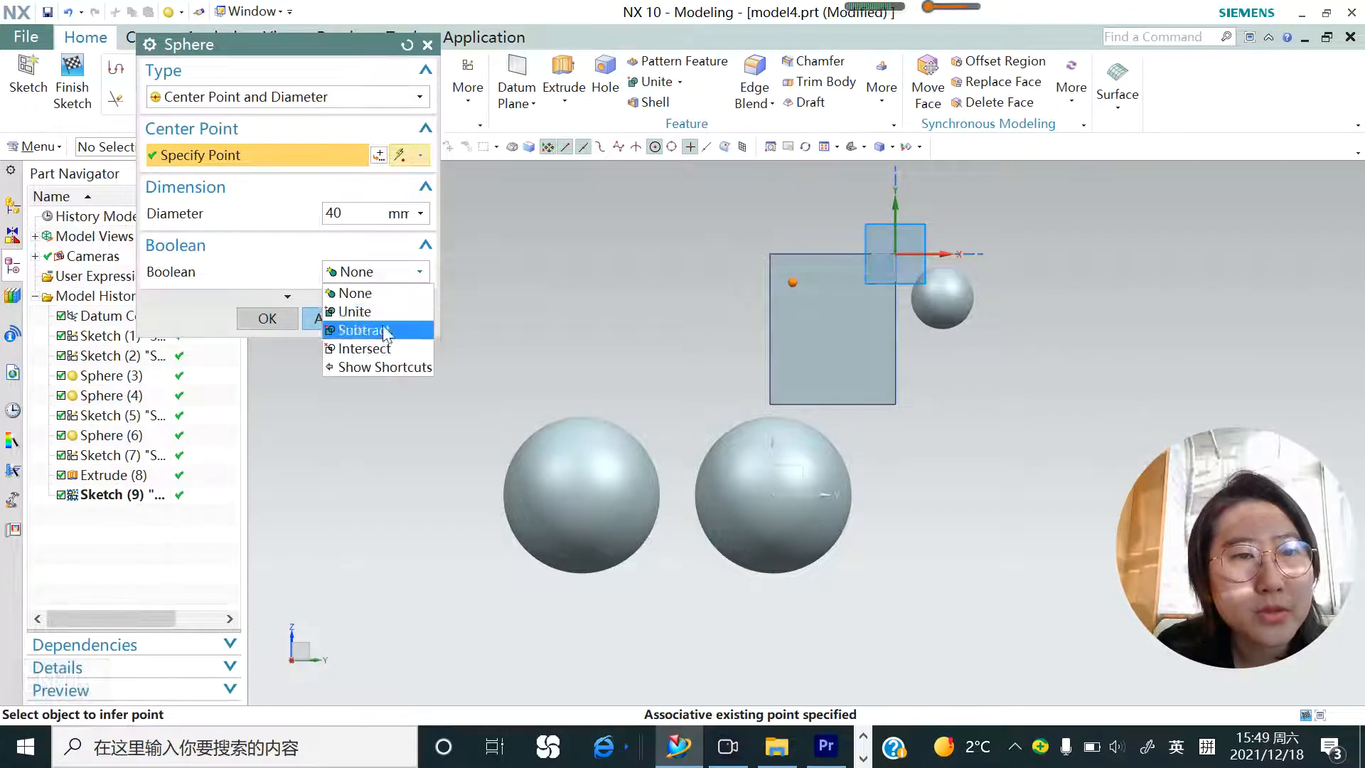
{"action": "left_click", "coordinate": [363, 330]}
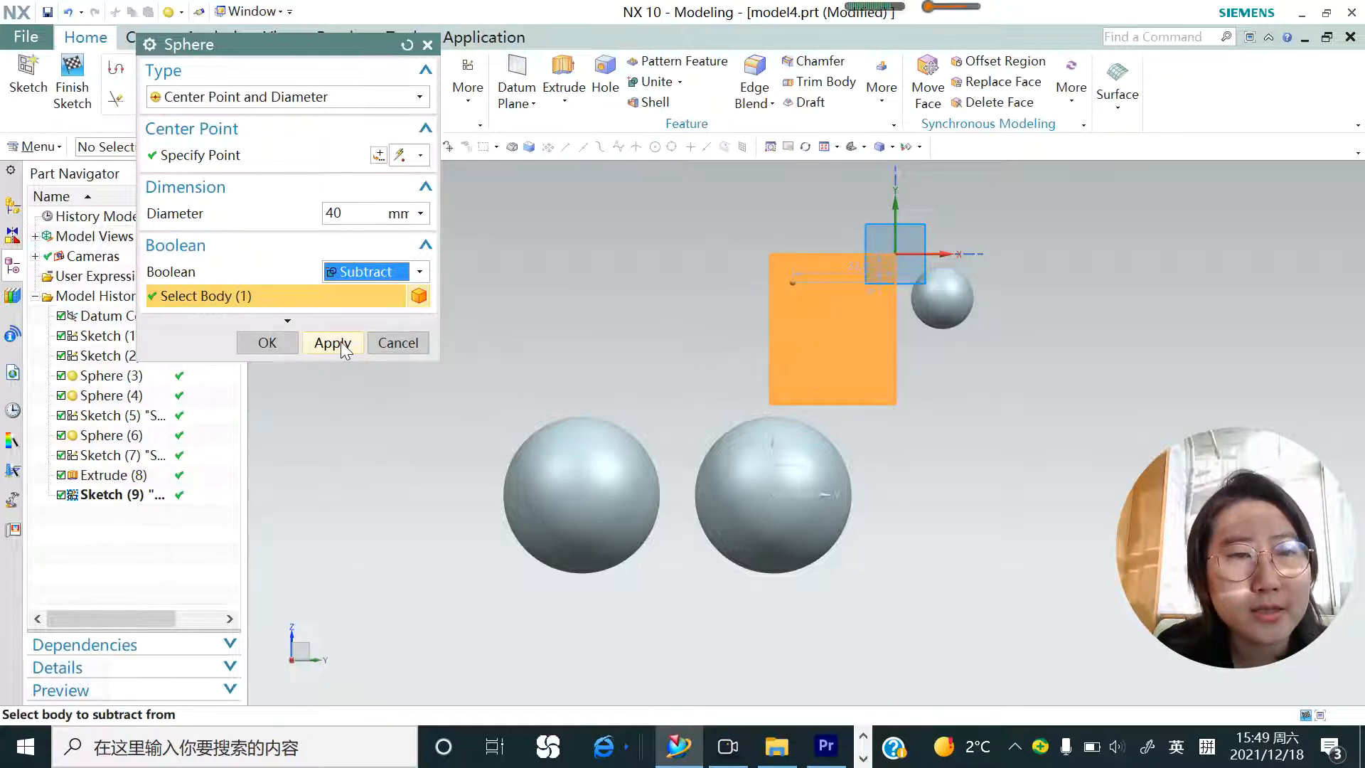
{"action": "left_click", "coordinate": [332, 342]}
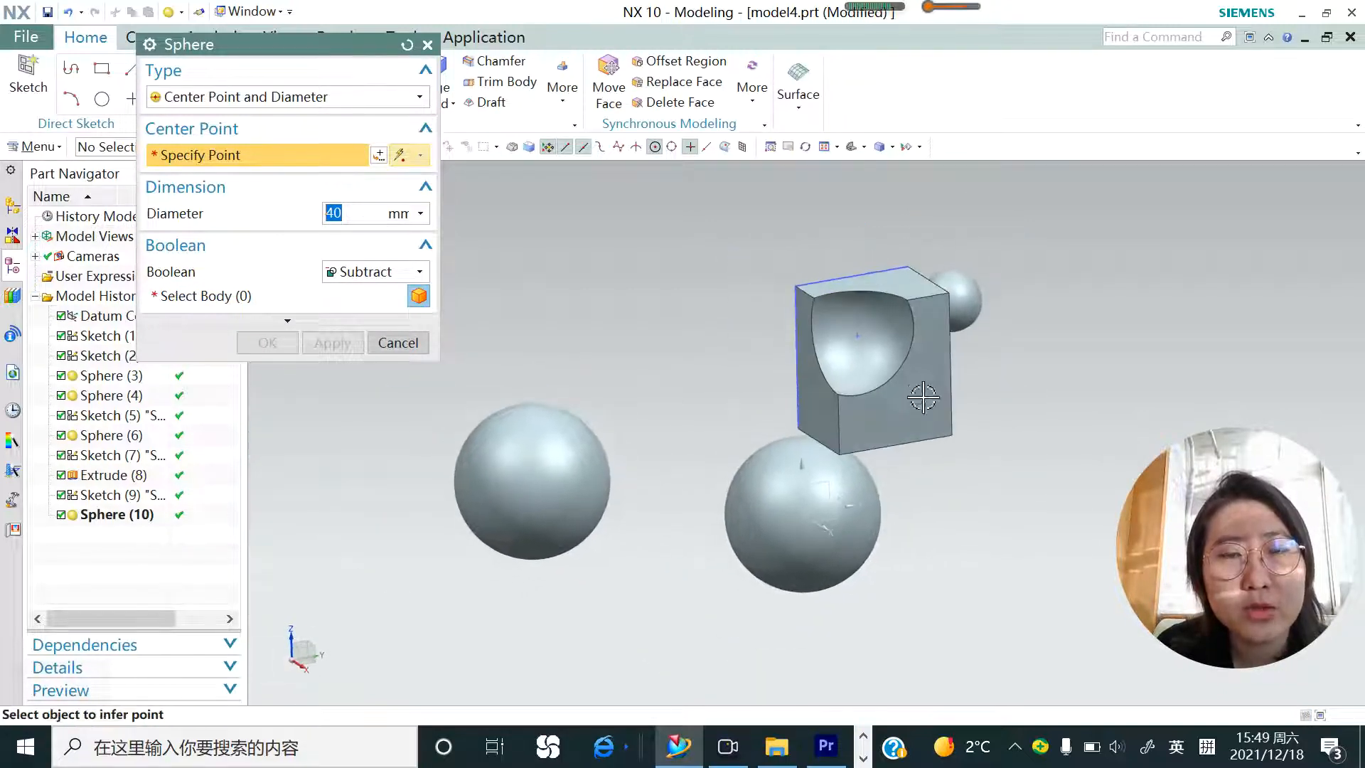
{"action": "left_click", "coordinate": [398, 342]}
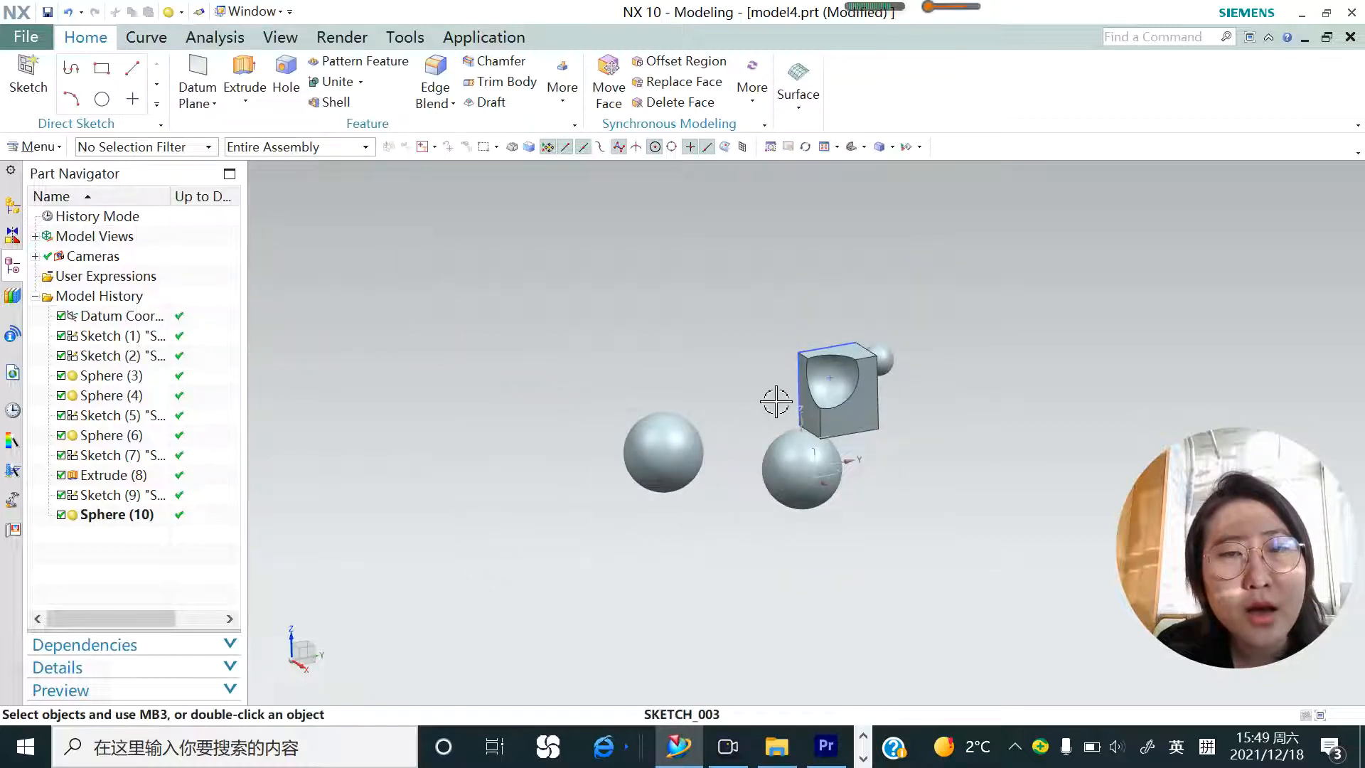
{"action": "left_click_drag", "start_coordinate": [774, 400], "coordinate": [709, 430]}
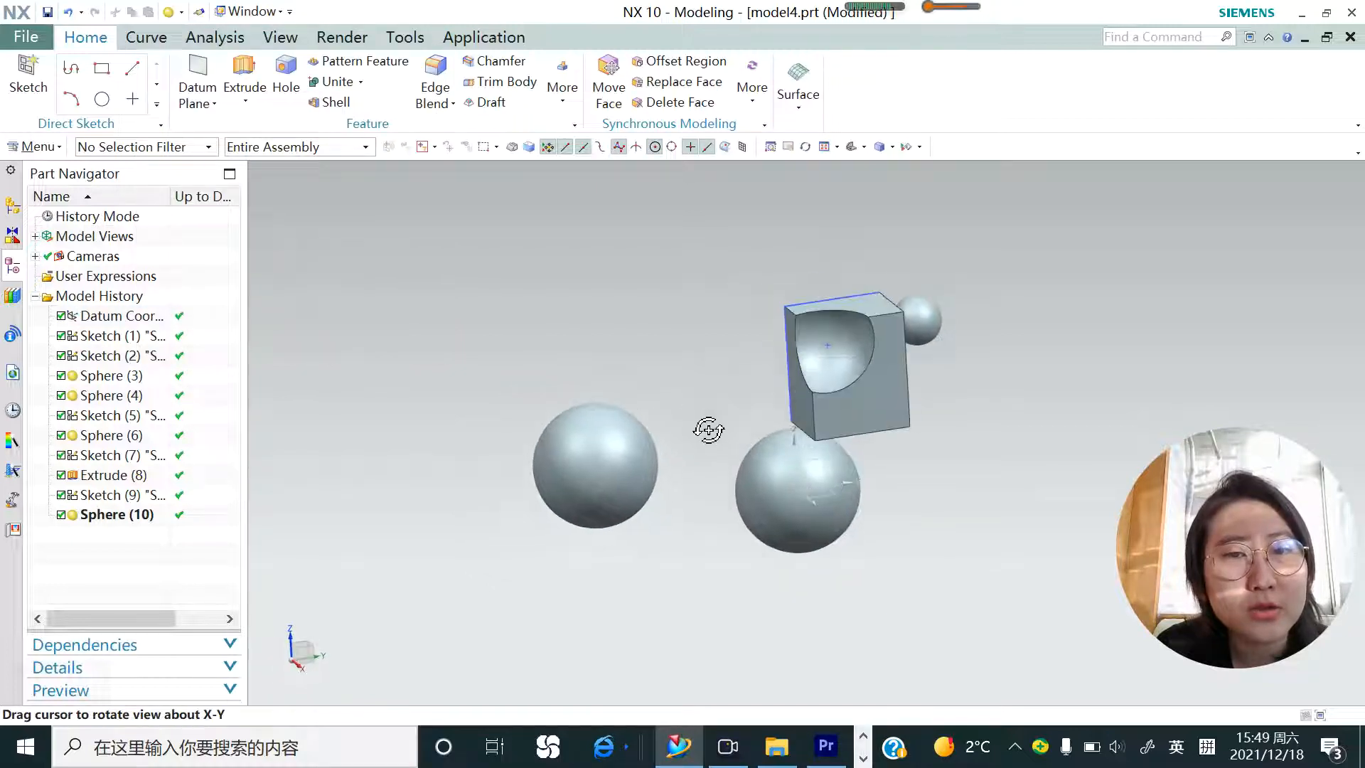
{"action": "left_click", "coordinate": [27, 76]}
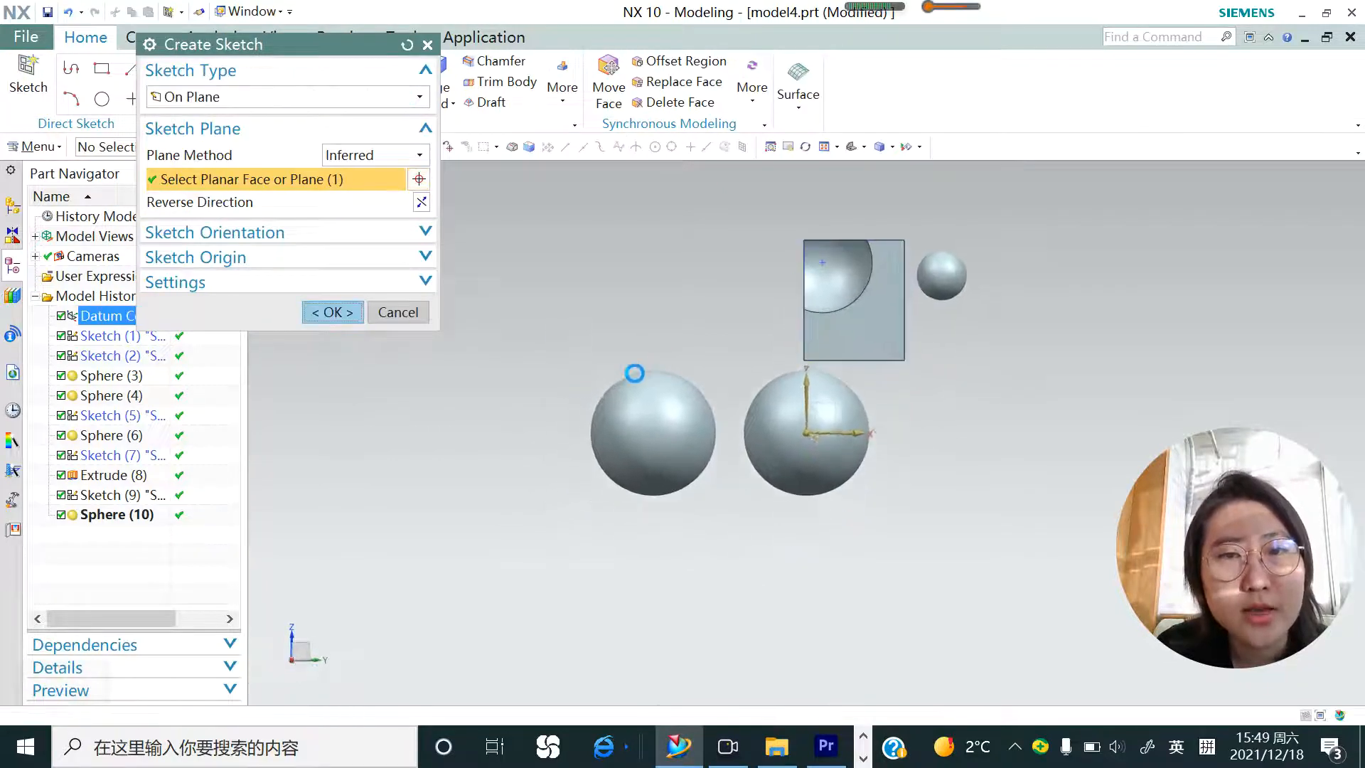
Step: Confirm the datum plane and draw a circle left of the block, then begin its vertical centre line
{"action": "left_click", "coordinate": [332, 311]}
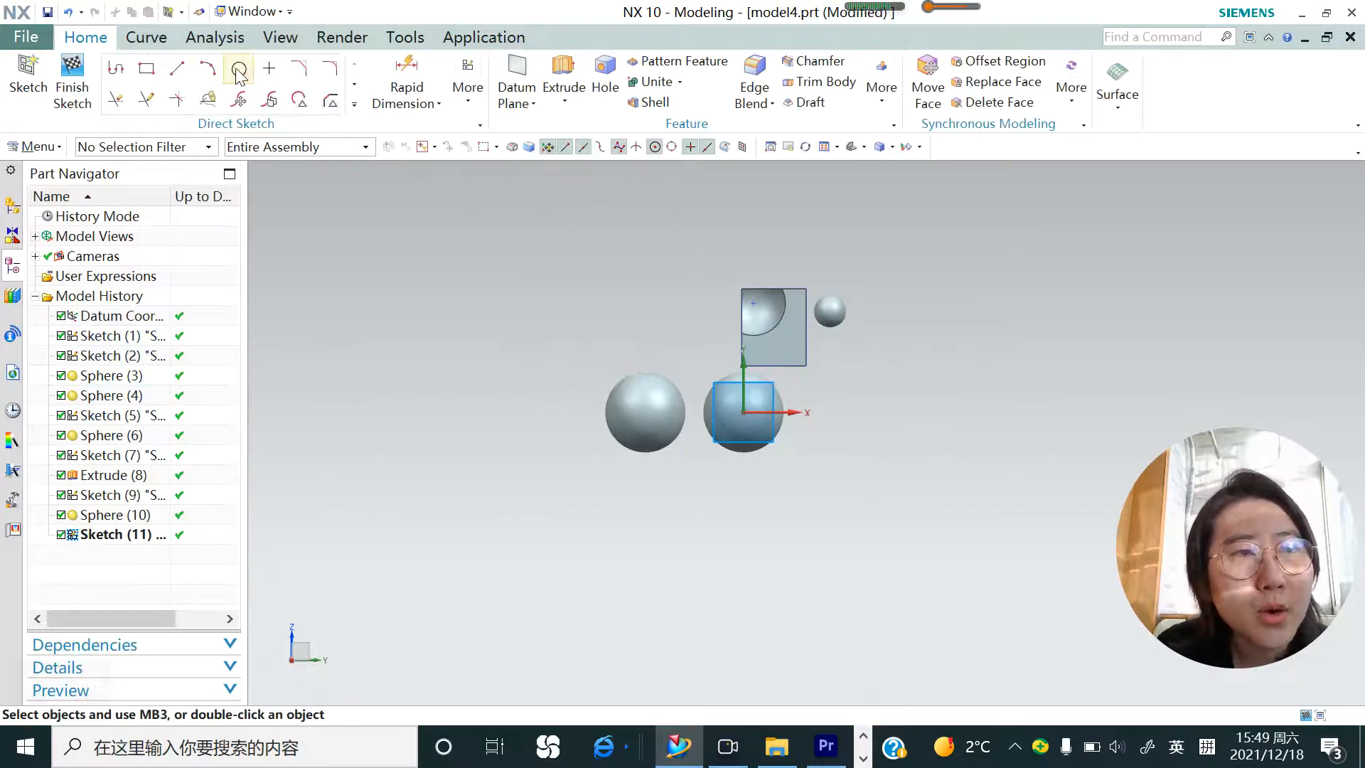
{"action": "left_click", "coordinate": [239, 69]}
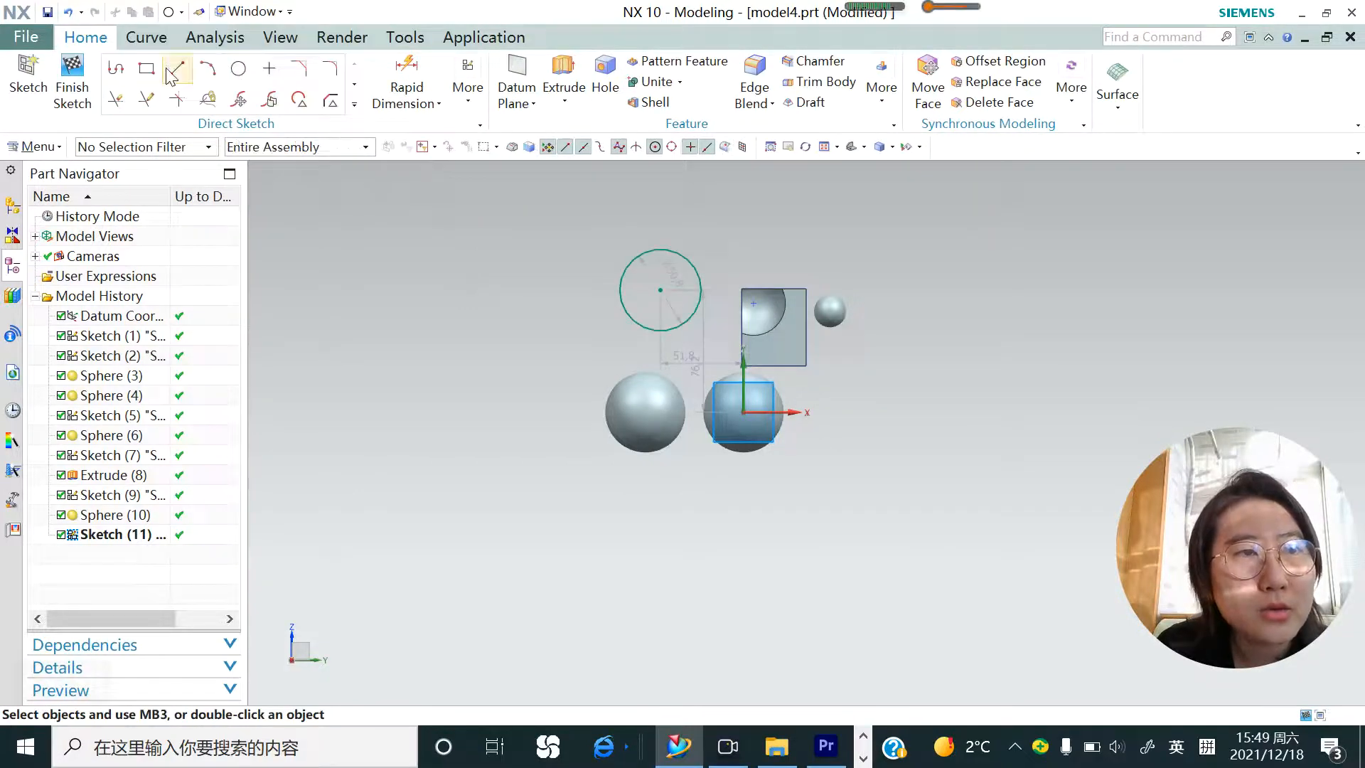
{"action": "left_click", "coordinate": [176, 69]}
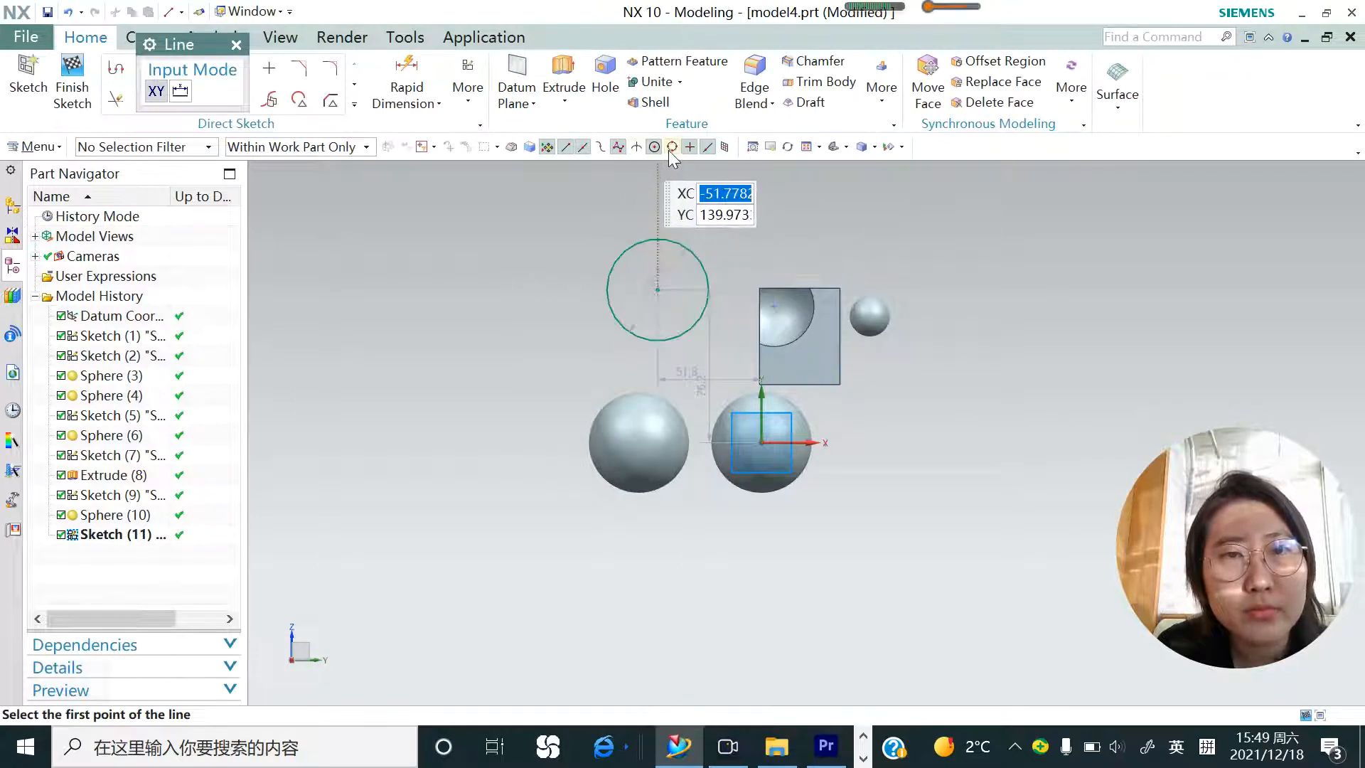
{"action": "mouse_move", "coordinate": [671, 146]}
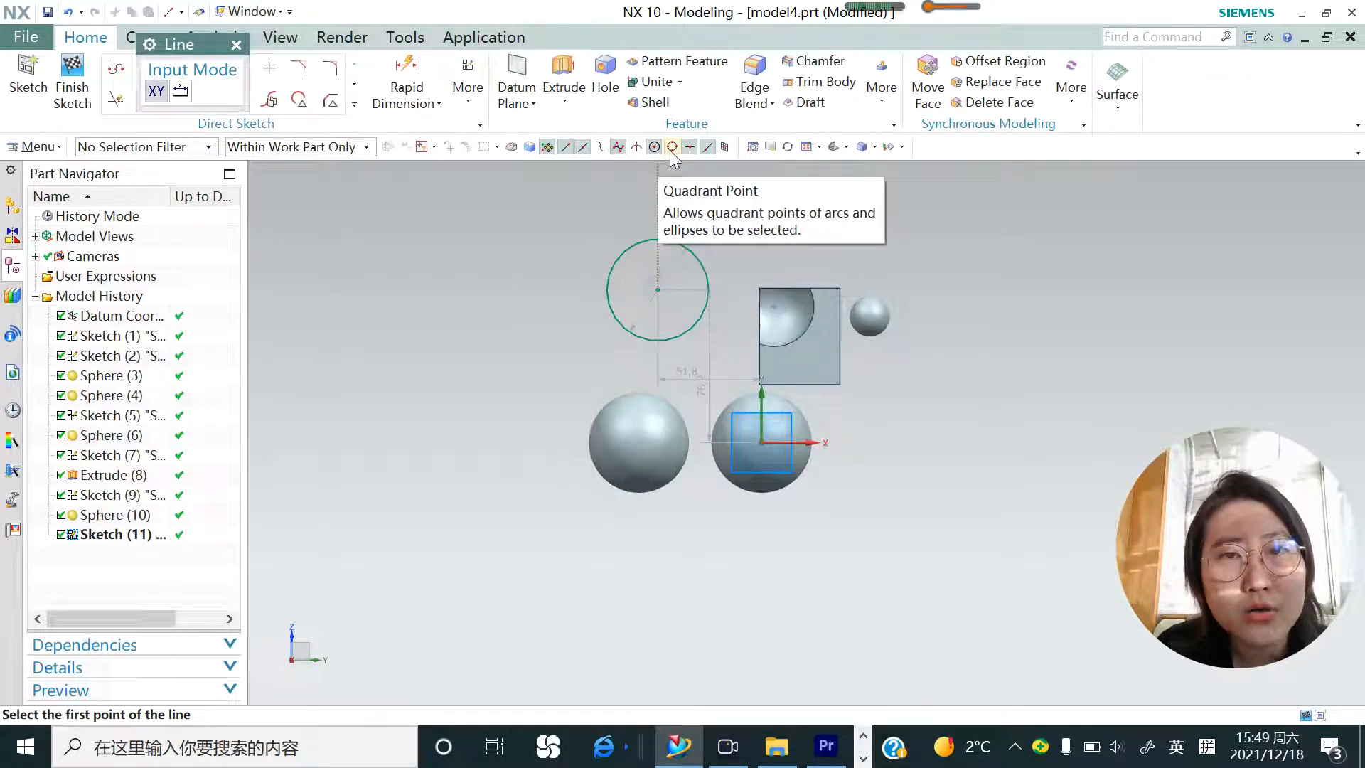
{"action": "mouse_move", "coordinate": [668, 253]}
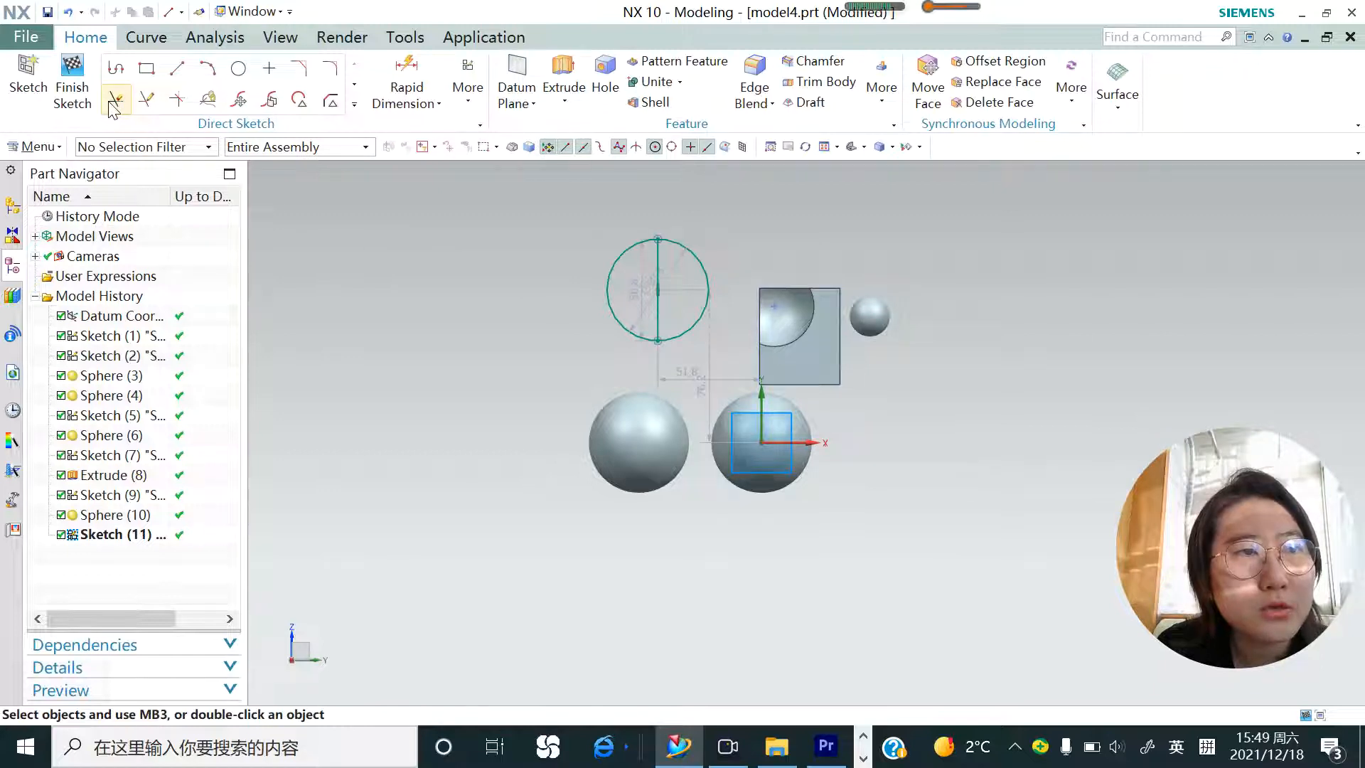
Step: Quick-trim the right arc, leaving a half-circle closed by the vertical line
{"action": "left_click", "coordinate": [116, 99]}
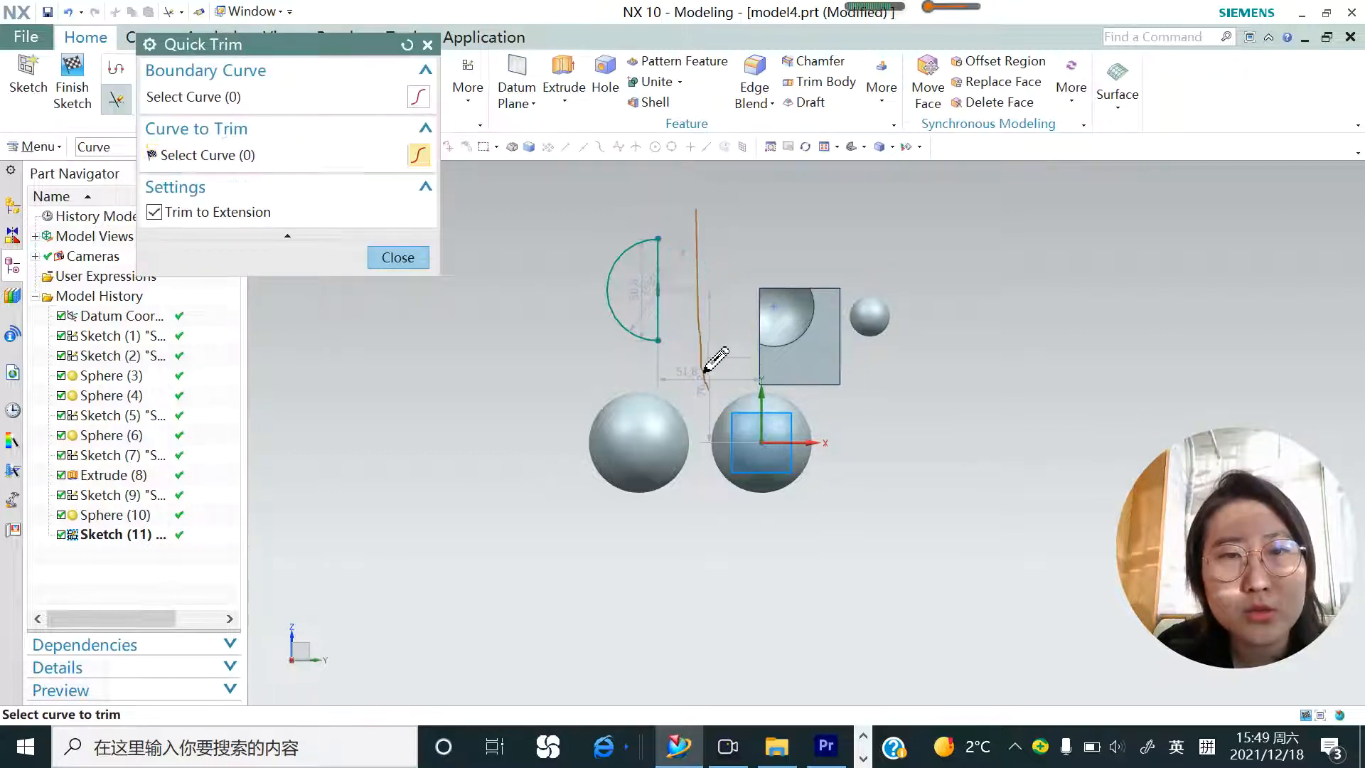
{"action": "left_click", "coordinate": [398, 257]}
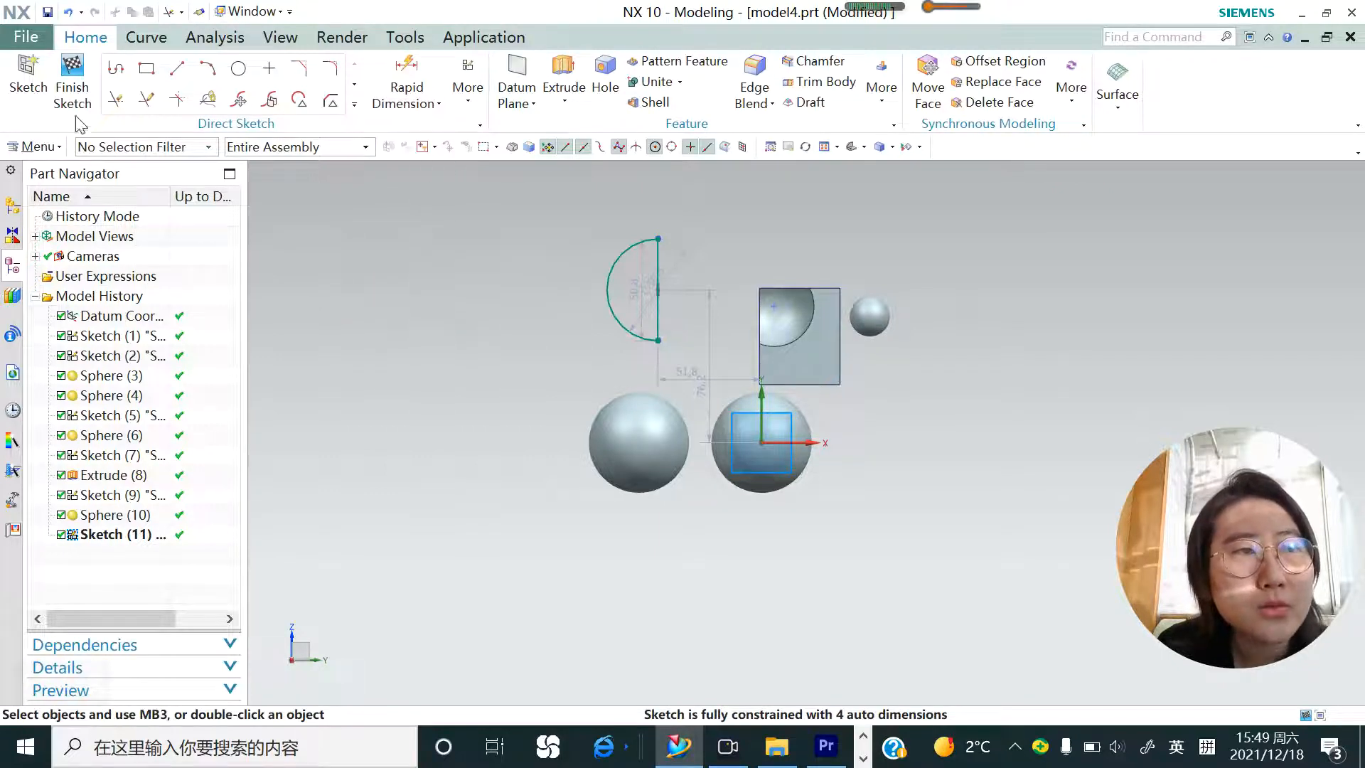
{"action": "mouse_move", "coordinate": [563, 71]}
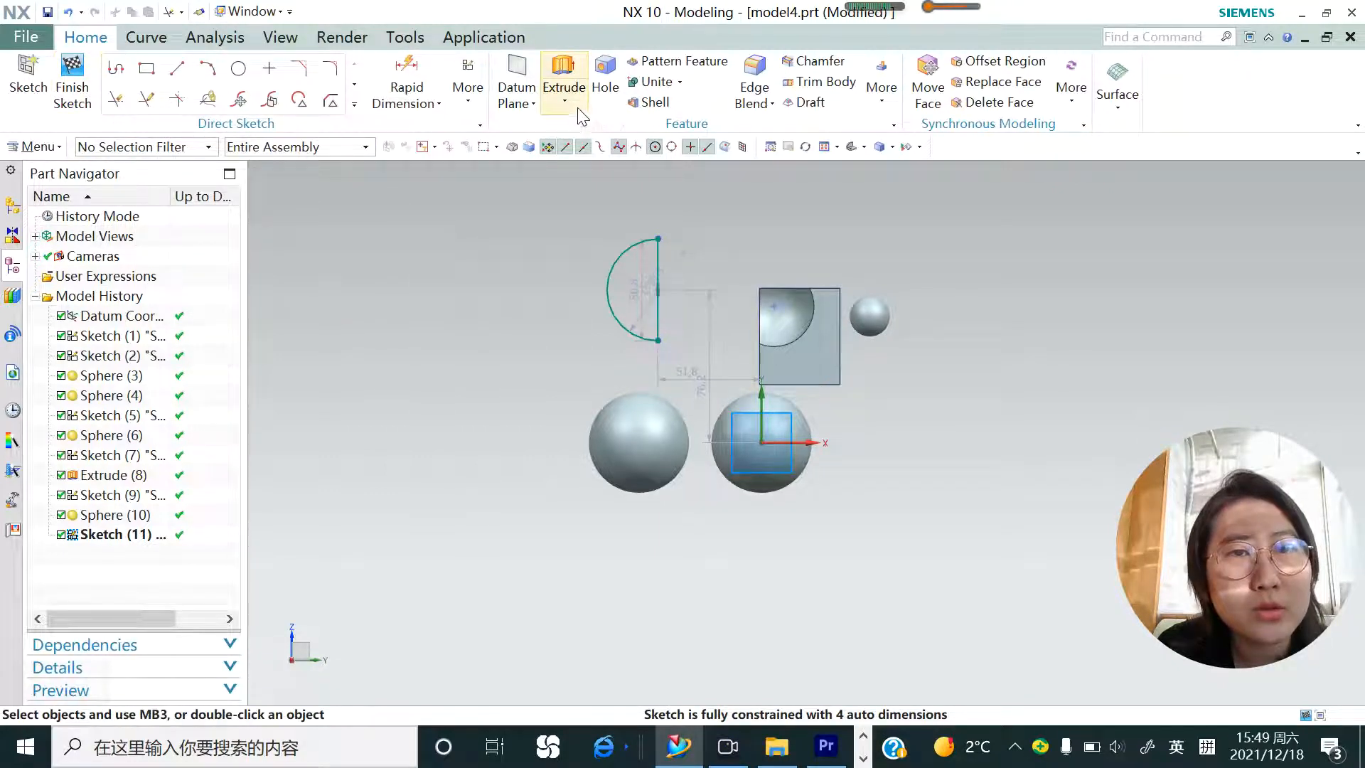
Step: Revolve the half-circle profile about its line axis through 360 degrees into a full sphere
{"action": "left_click", "coordinate": [564, 101]}
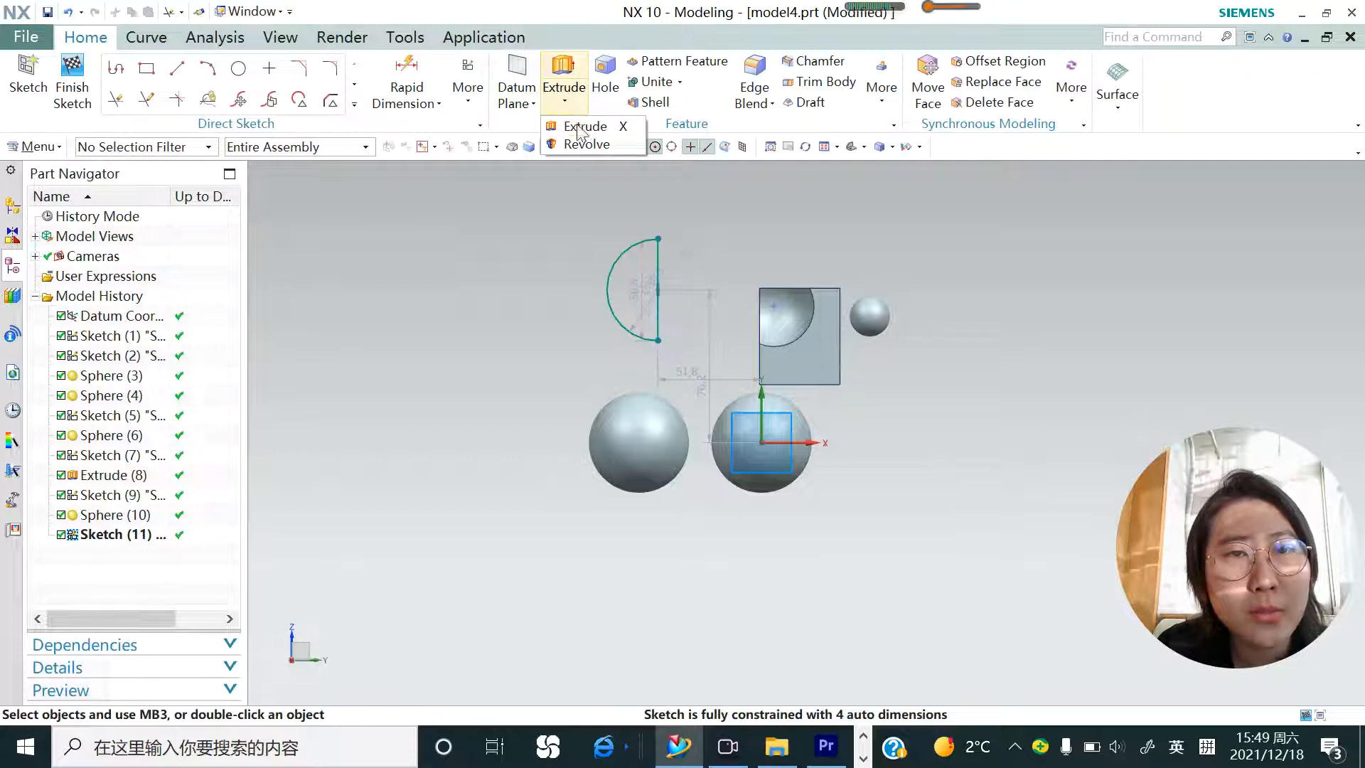
{"action": "left_click", "coordinate": [585, 144]}
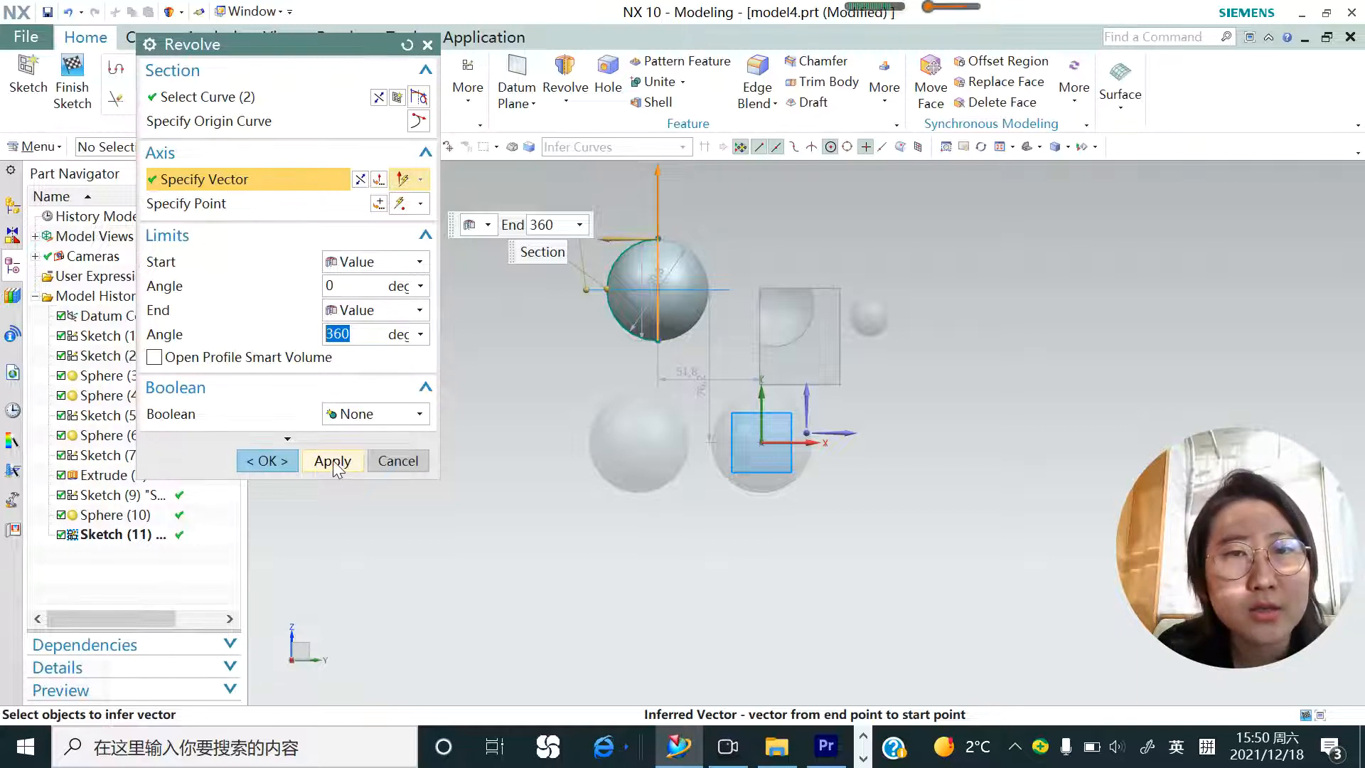
{"action": "left_click", "coordinate": [332, 460]}
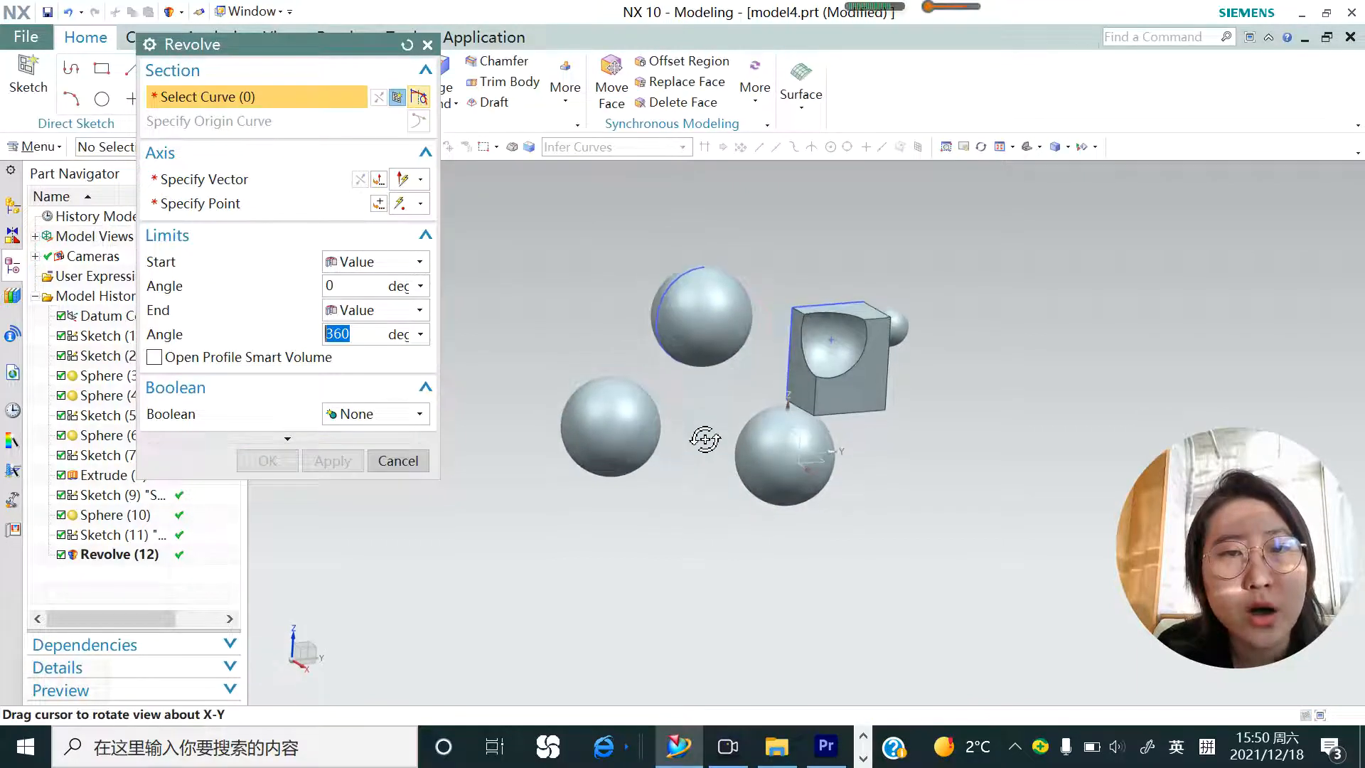
{"action": "mouse_move", "coordinate": [717, 343]}
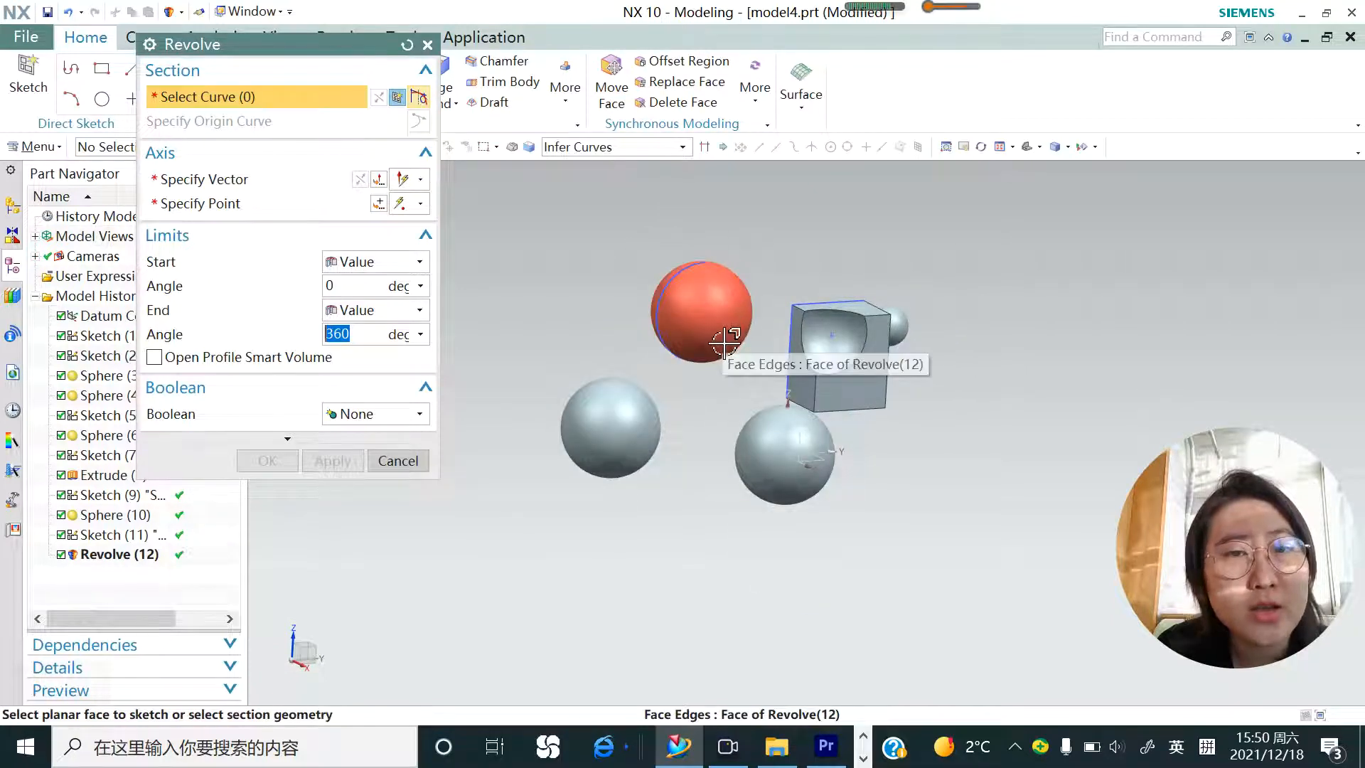